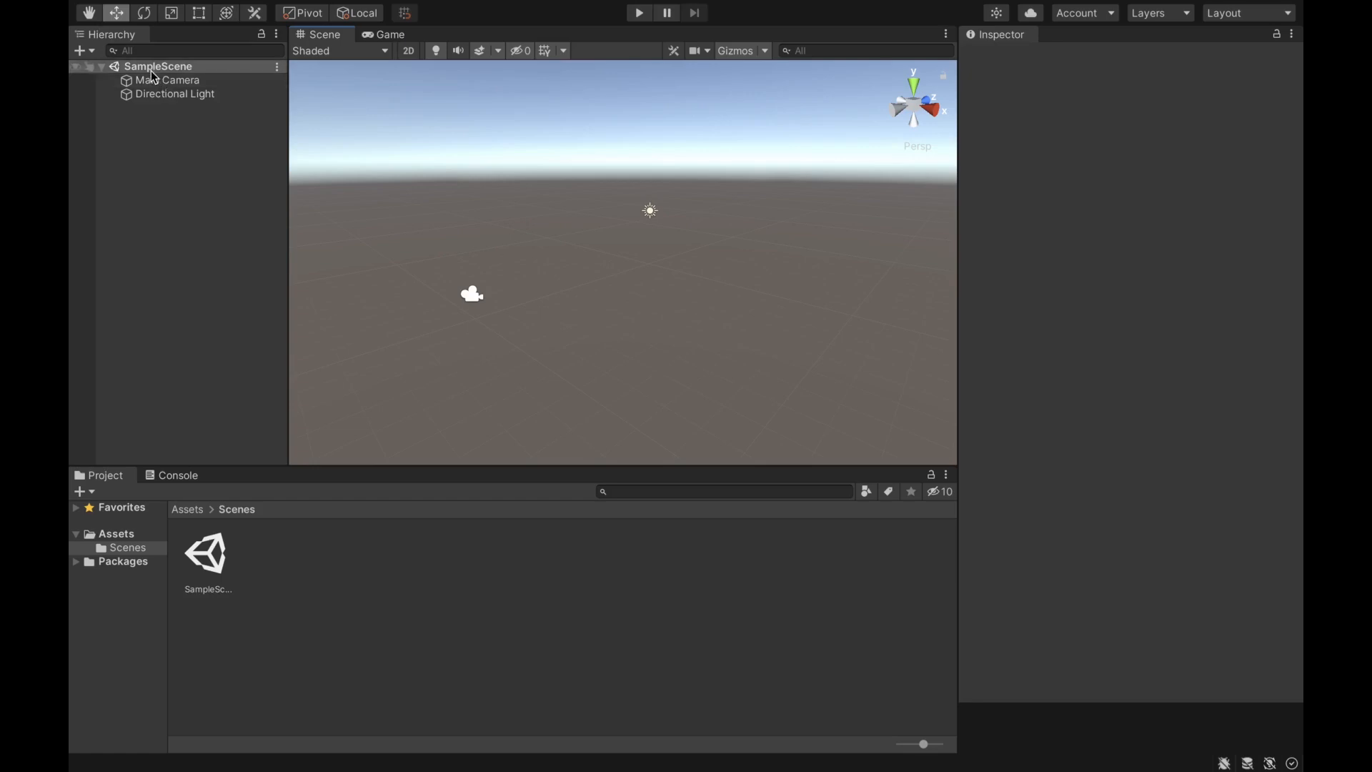
{"action": "mouse_move", "coordinate": [166, 80]}
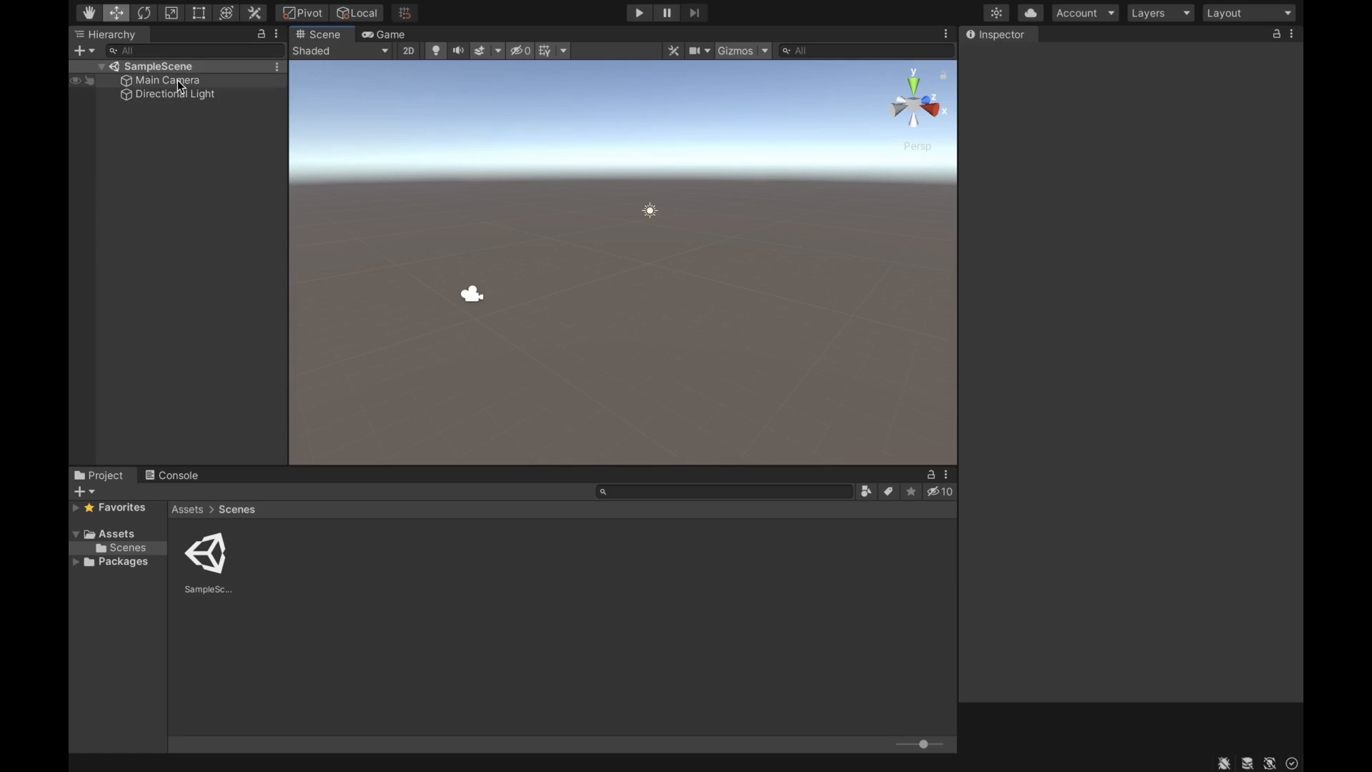
Inspect the Main Camera, then the Directional Light, then return to the Main Camera
{"action": "left_click", "coordinate": [167, 79]}
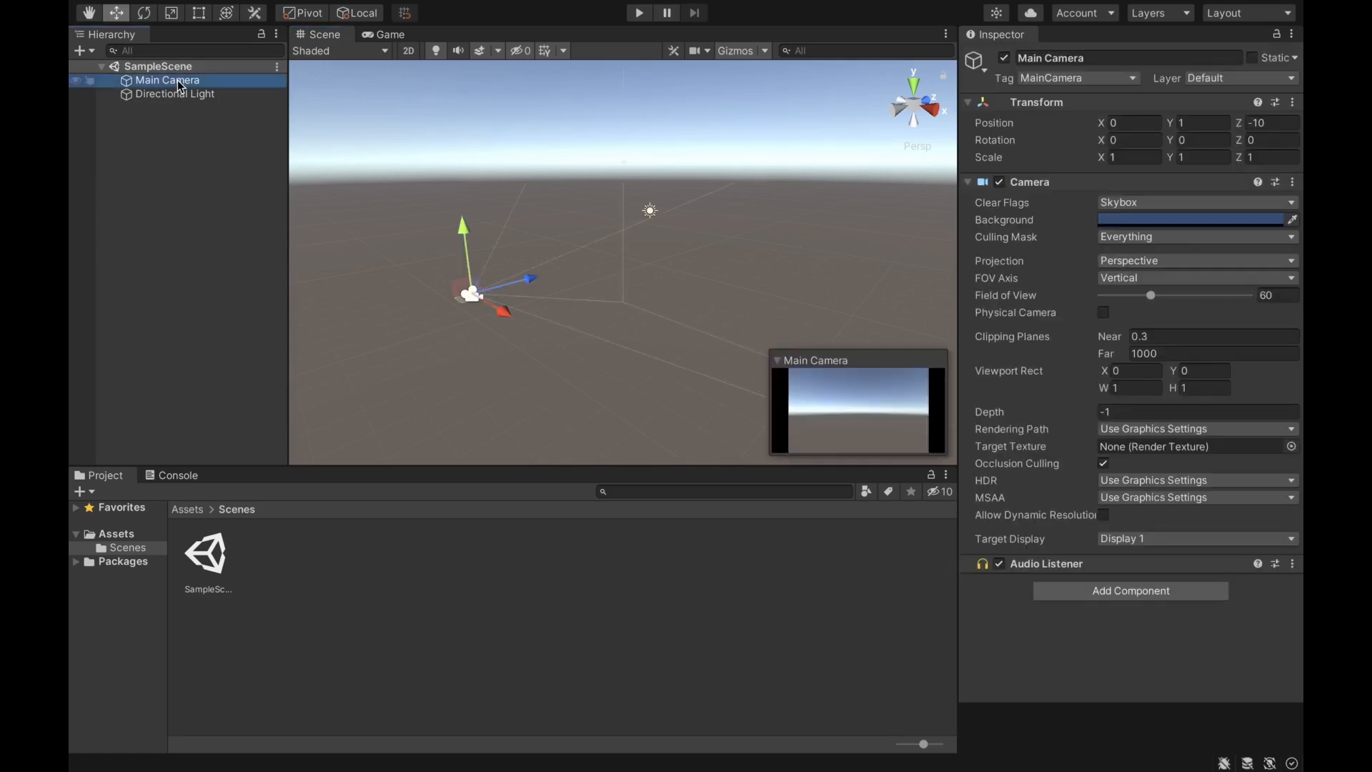
{"action": "left_click", "coordinate": [173, 93]}
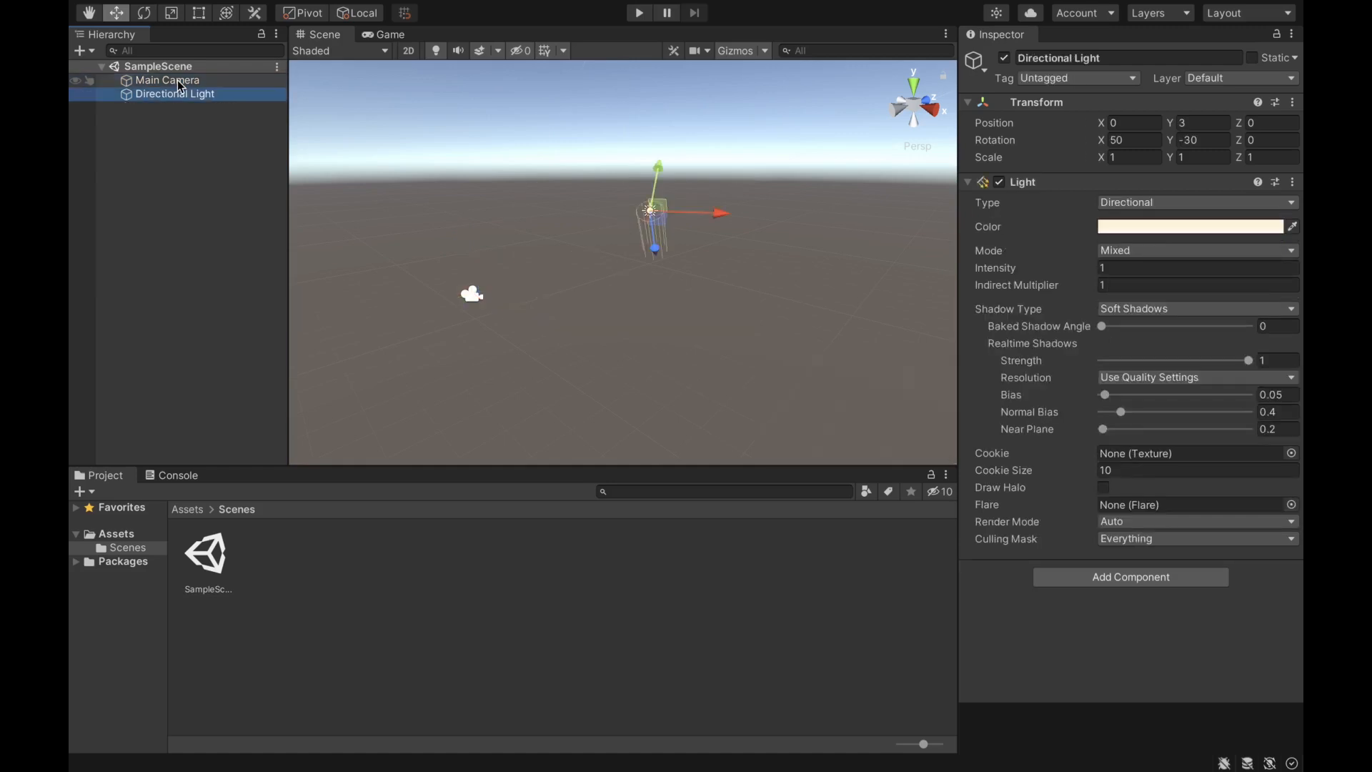
{"action": "mouse_move", "coordinate": [332, 43]}
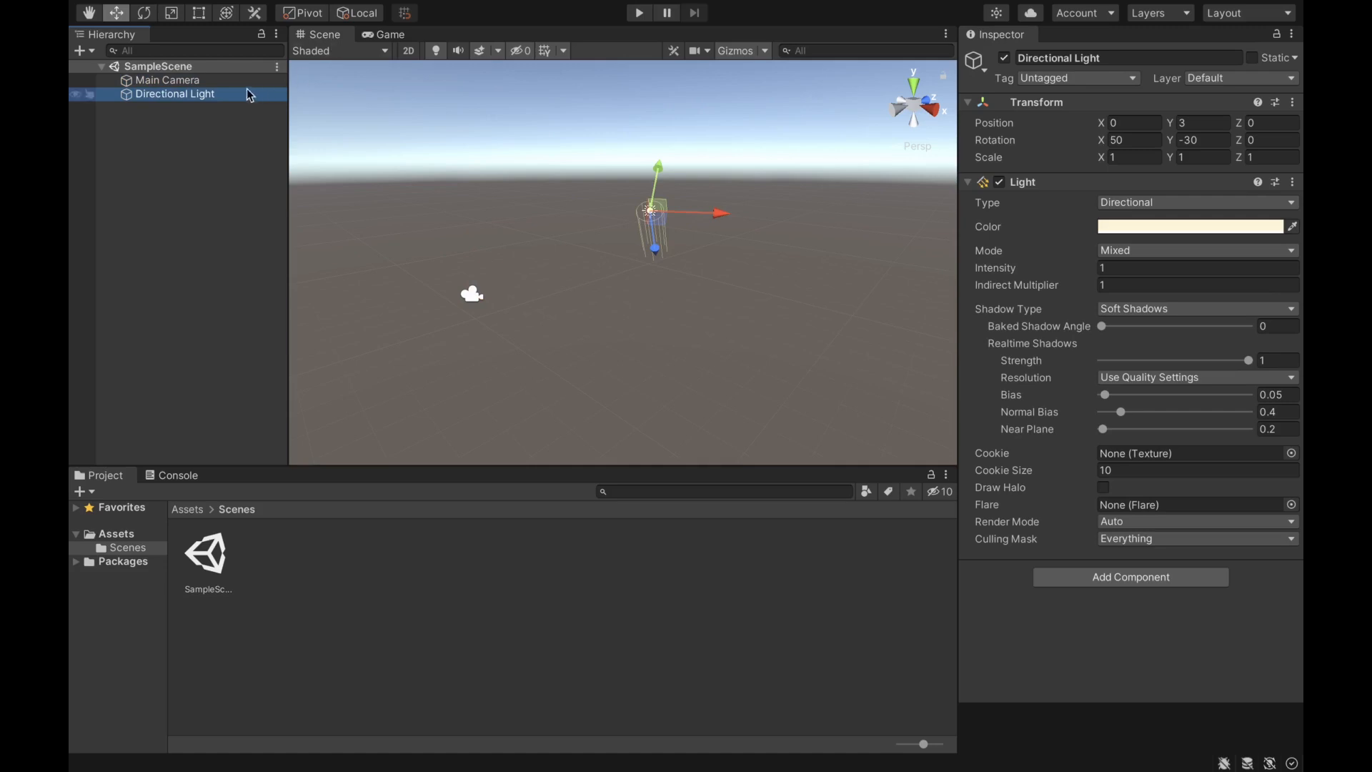
{"action": "left_click", "coordinate": [168, 79]}
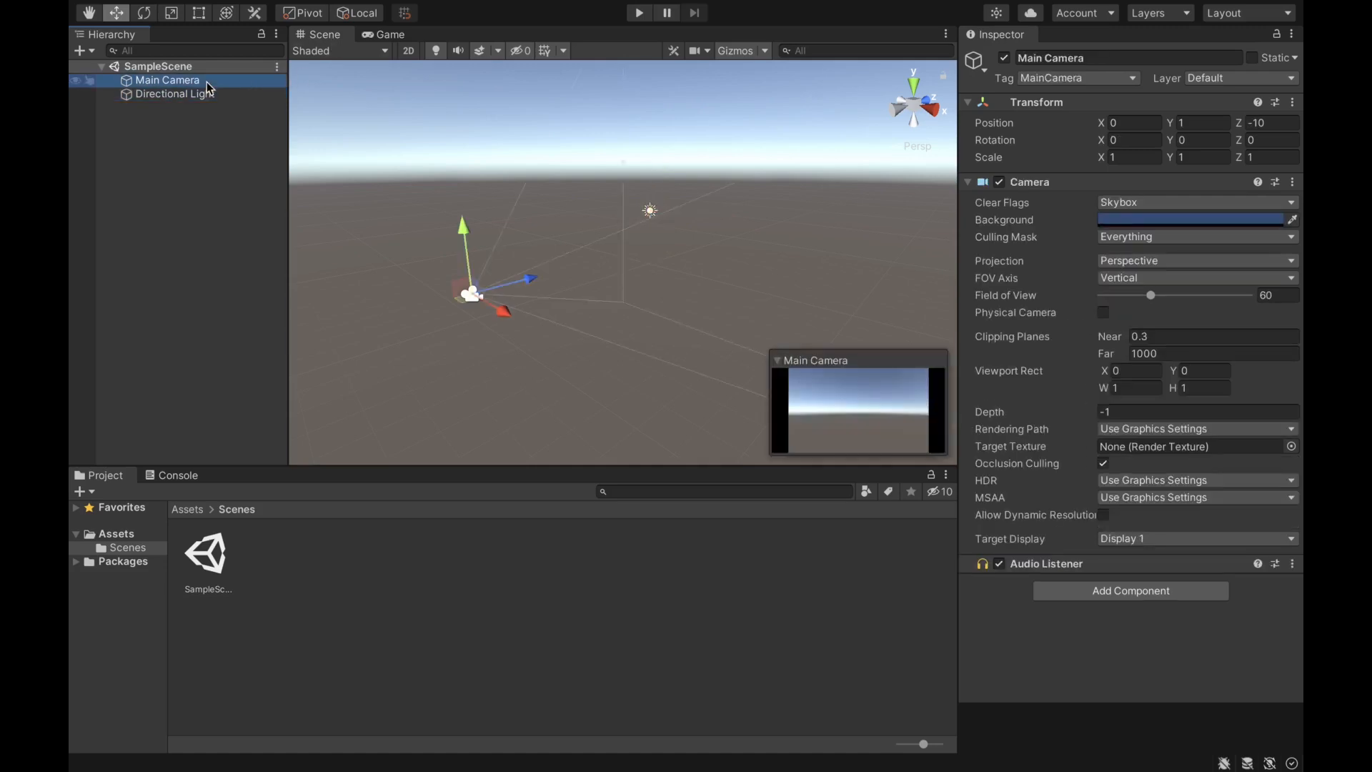
{"action": "left_click", "coordinate": [87, 12]}
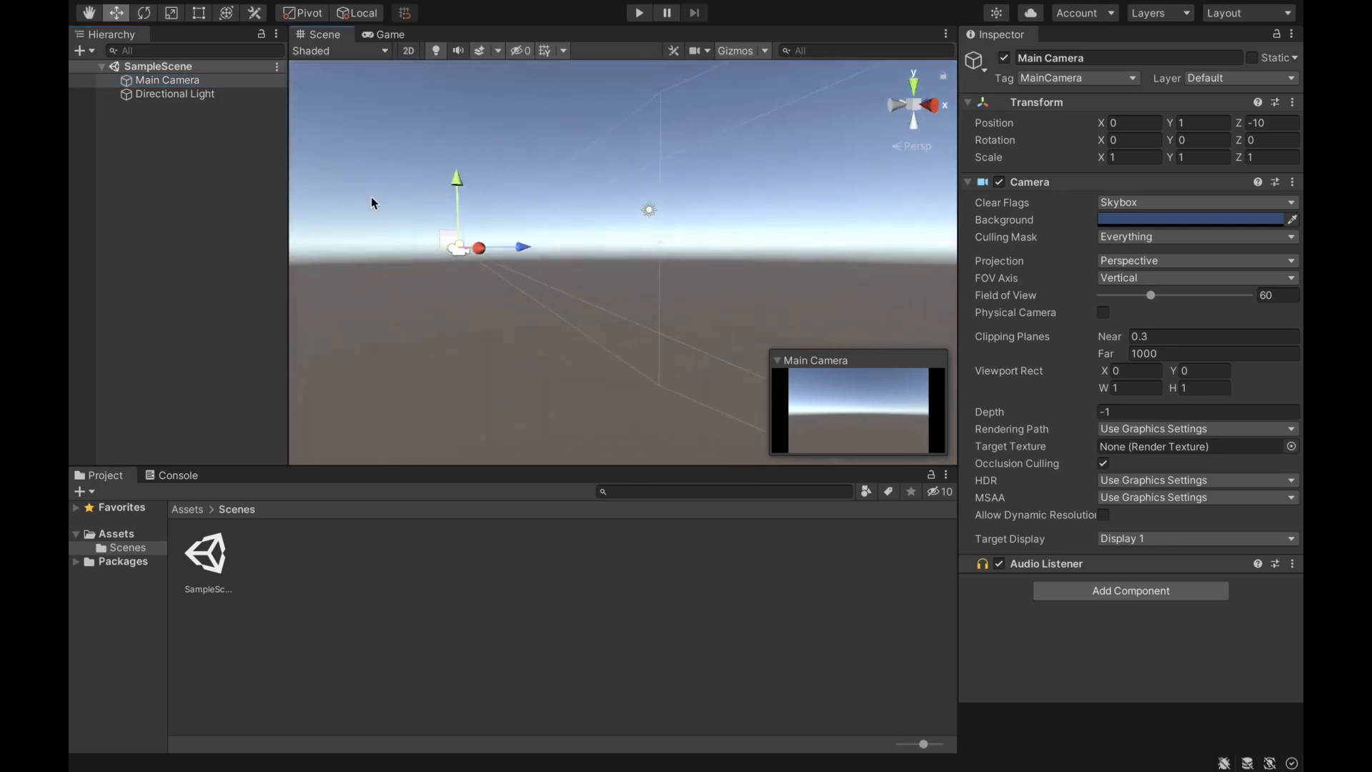
{"action": "left_click", "coordinate": [175, 93]}
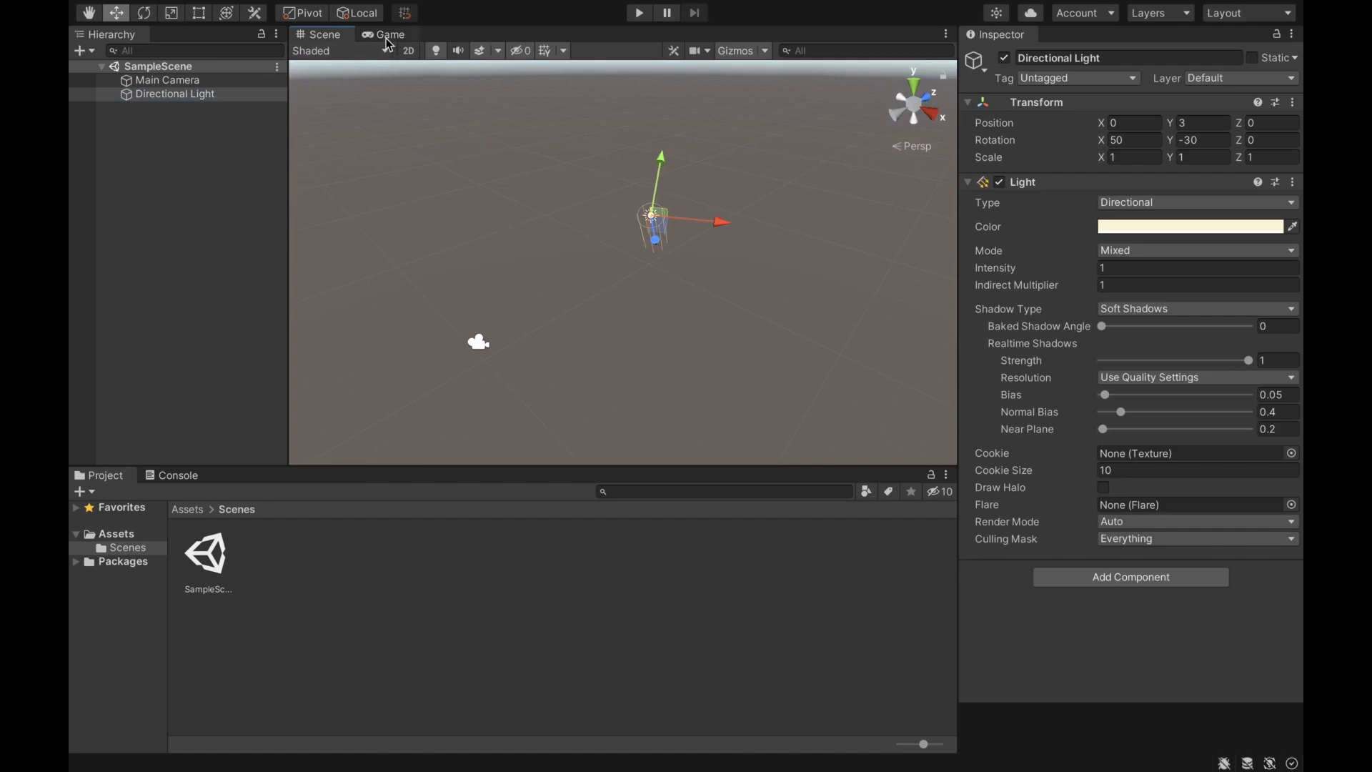
{"action": "left_click", "coordinate": [389, 35]}
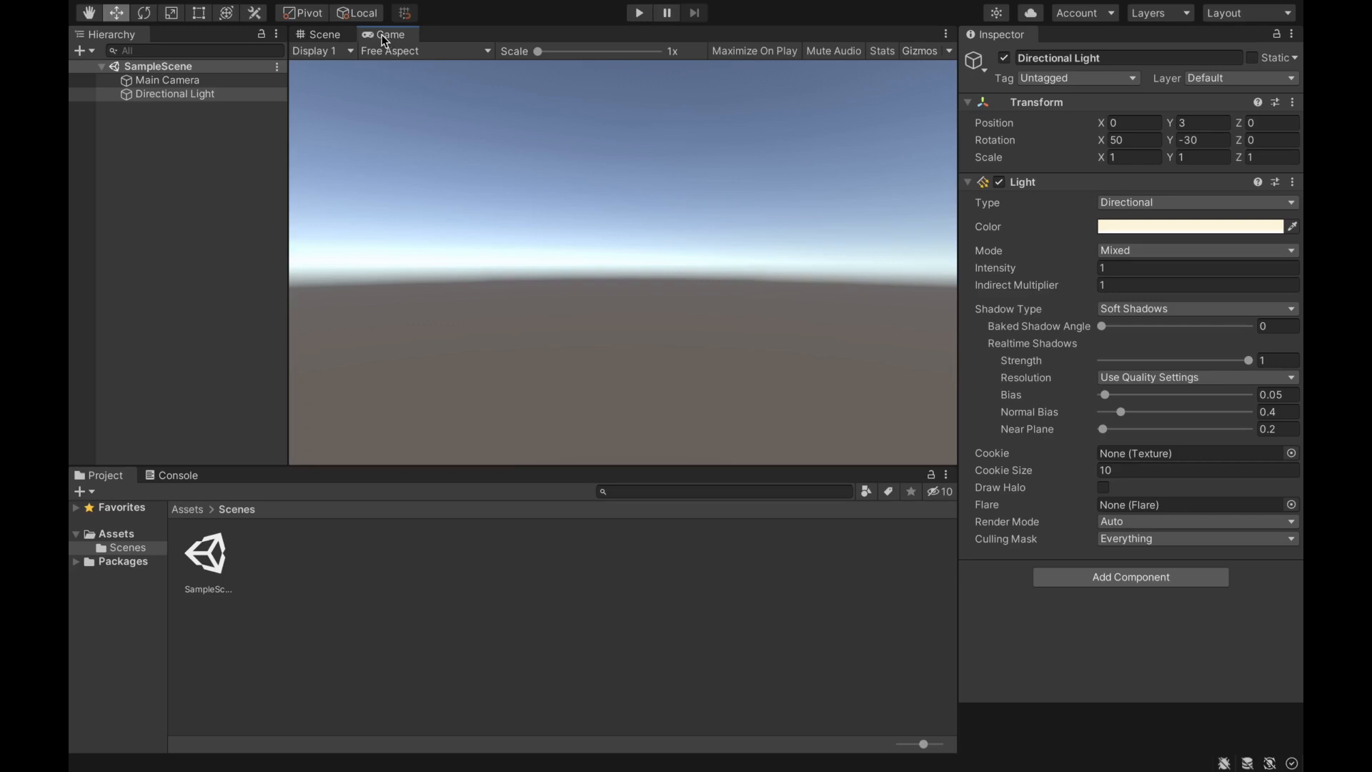
{"action": "left_click", "coordinate": [323, 34]}
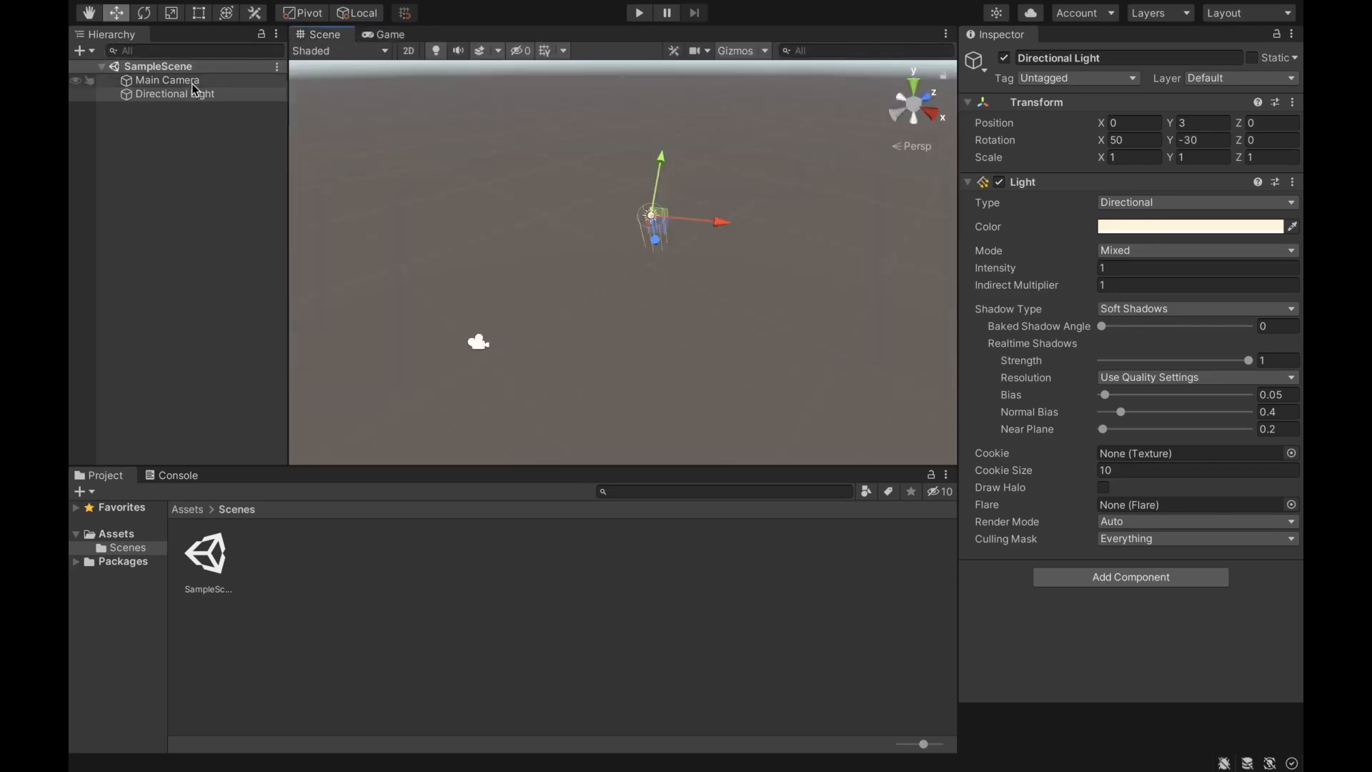
{"action": "left_click", "coordinate": [167, 79]}
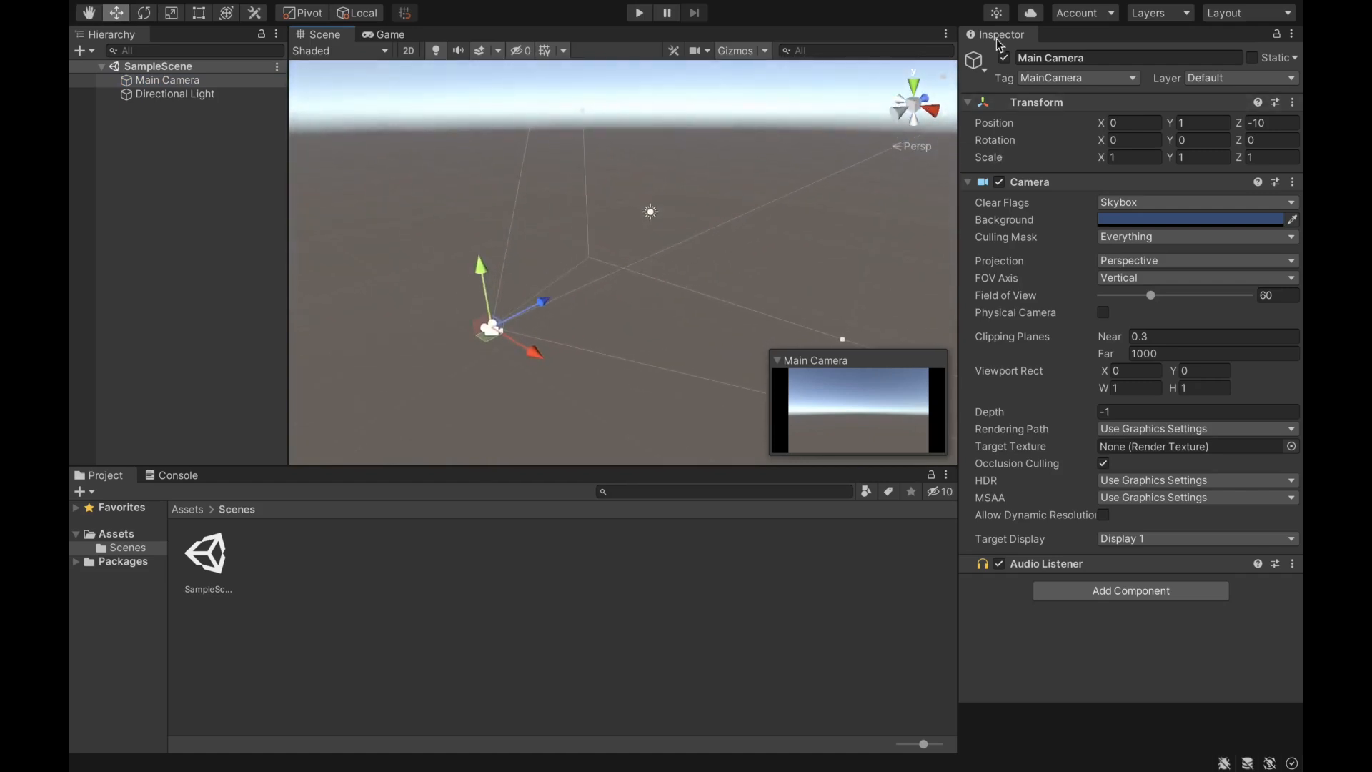
{"action": "mouse_move", "coordinate": [392, 178]}
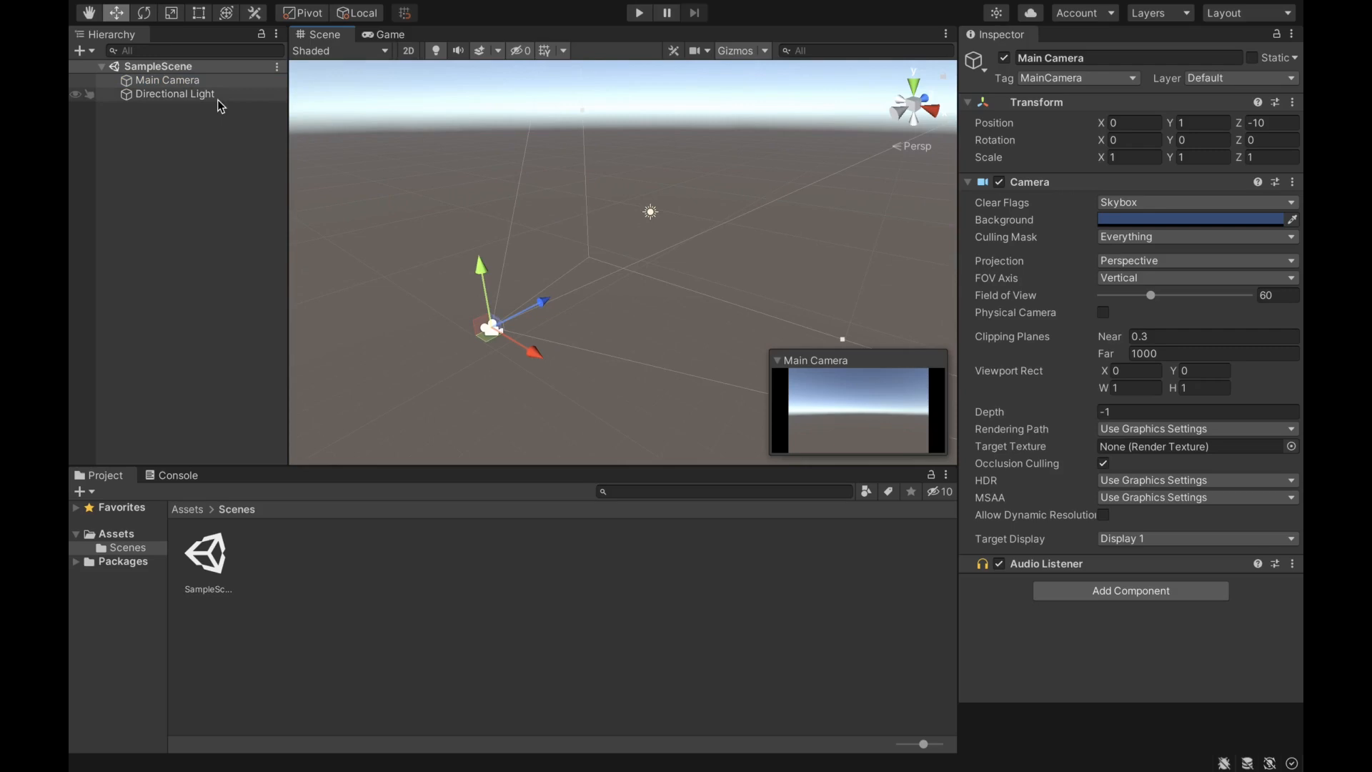
Reselect the Main Camera, then show the Directional Light's Light component in the Inspector
{"action": "left_click", "coordinate": [167, 80]}
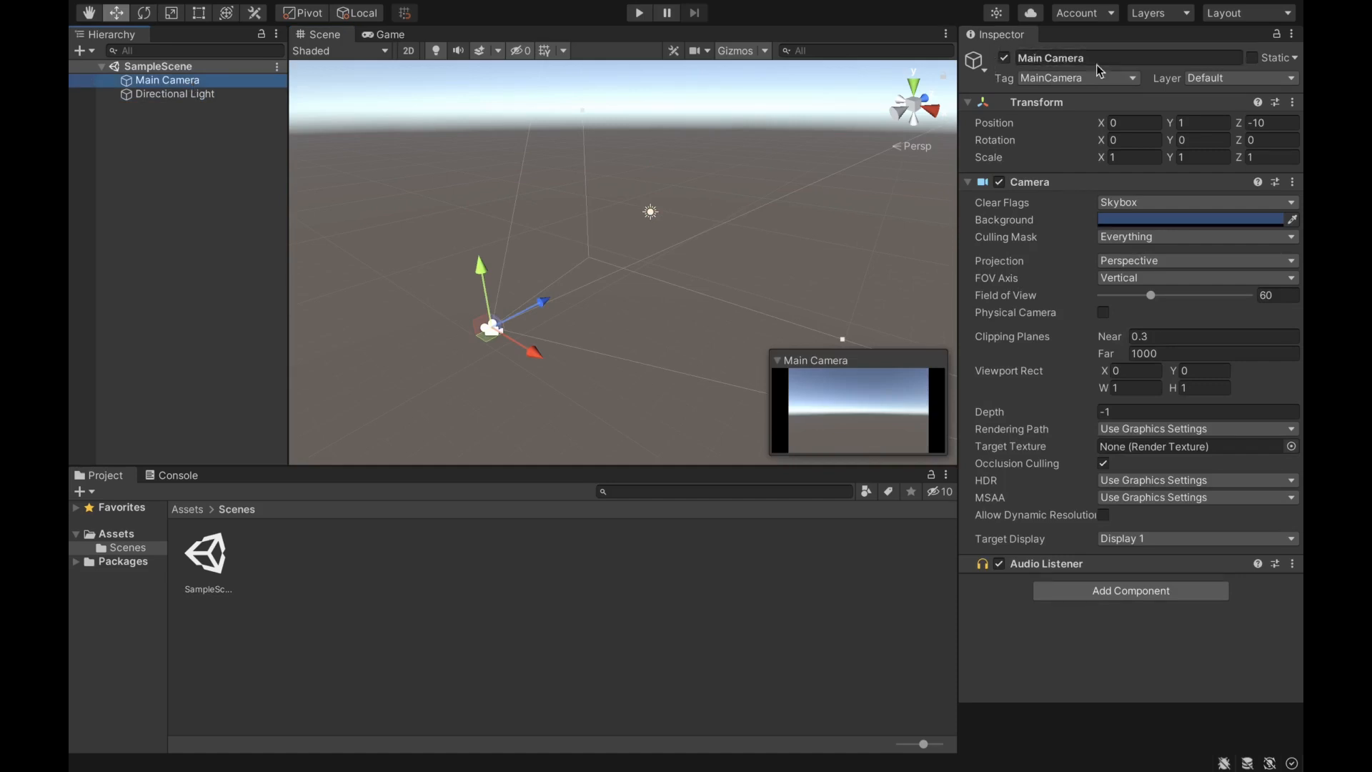
{"action": "mouse_move", "coordinate": [1041, 105]}
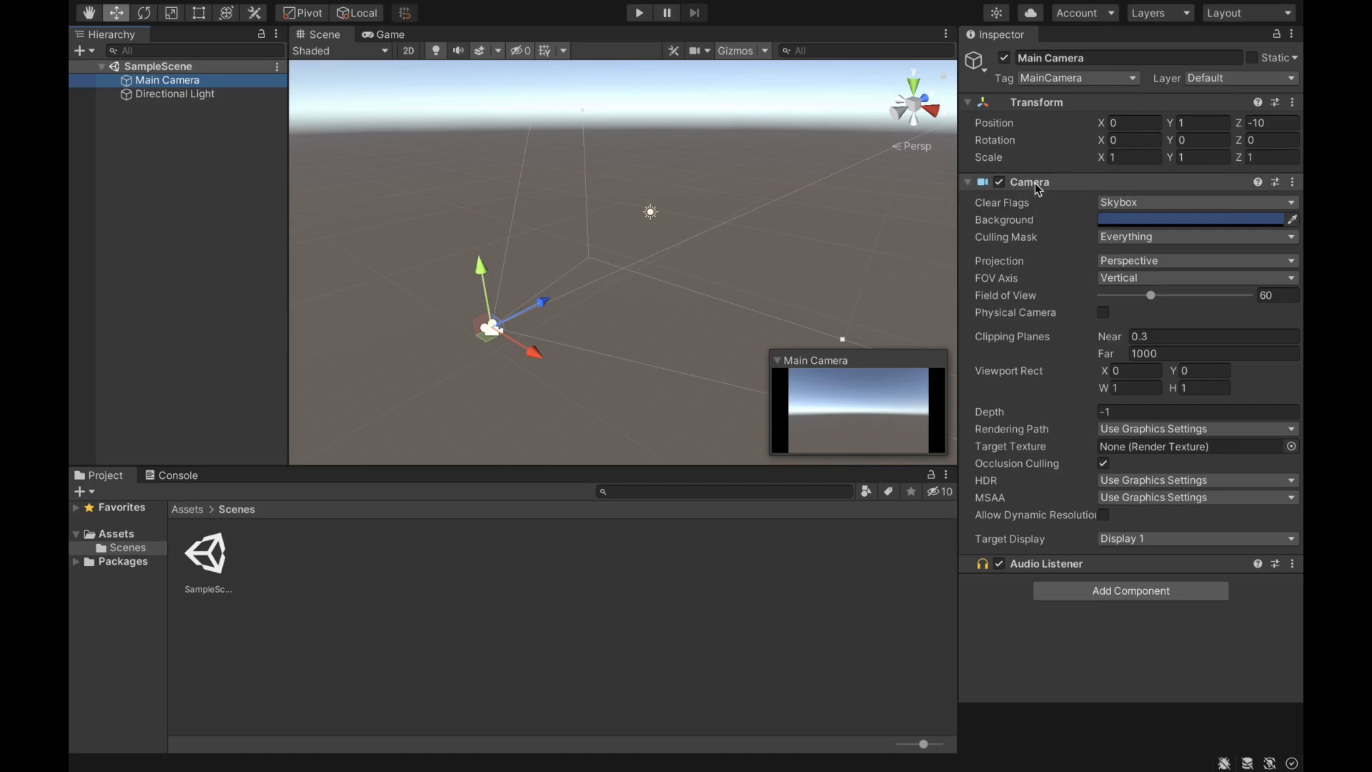
{"action": "mouse_move", "coordinate": [1120, 202]}
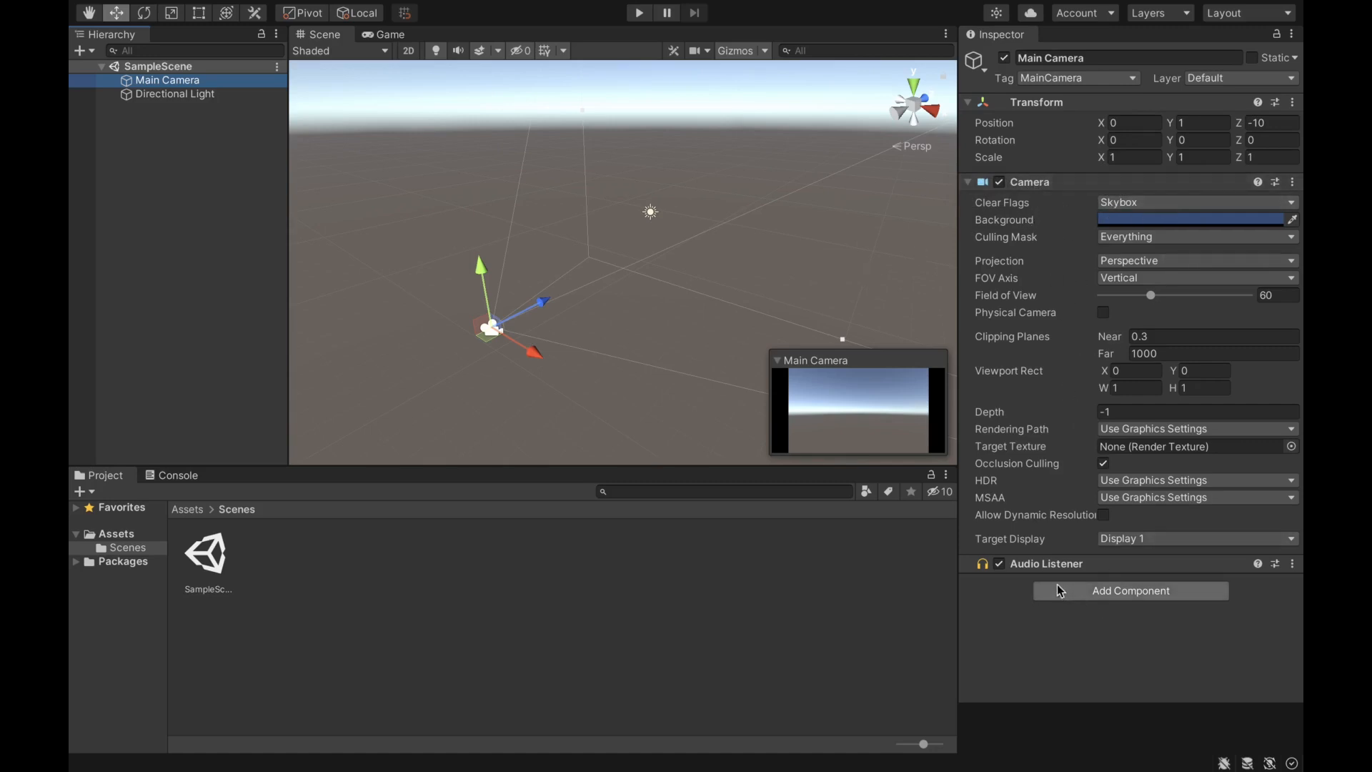
{"action": "mouse_move", "coordinate": [210, 133]}
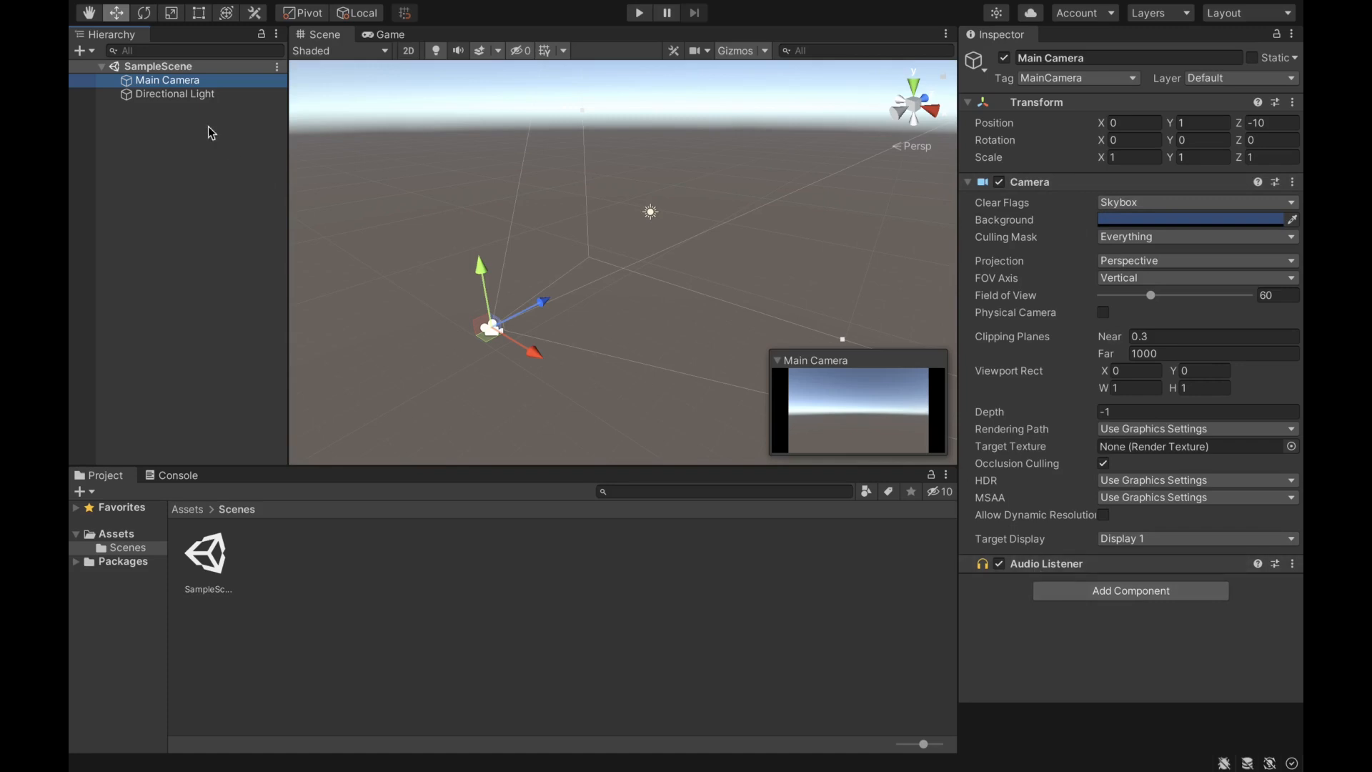
{"action": "left_click", "coordinate": [175, 93]}
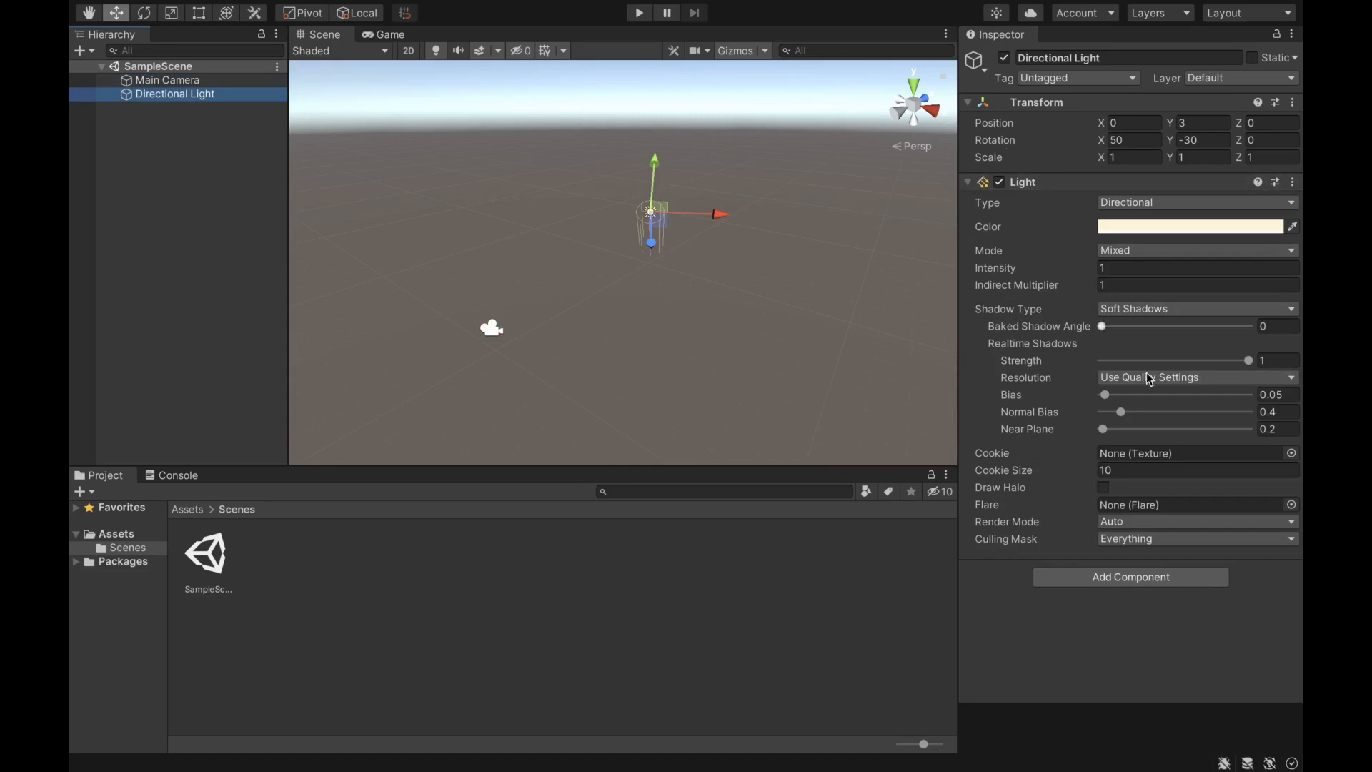
{"action": "mouse_move", "coordinate": [447, 199]}
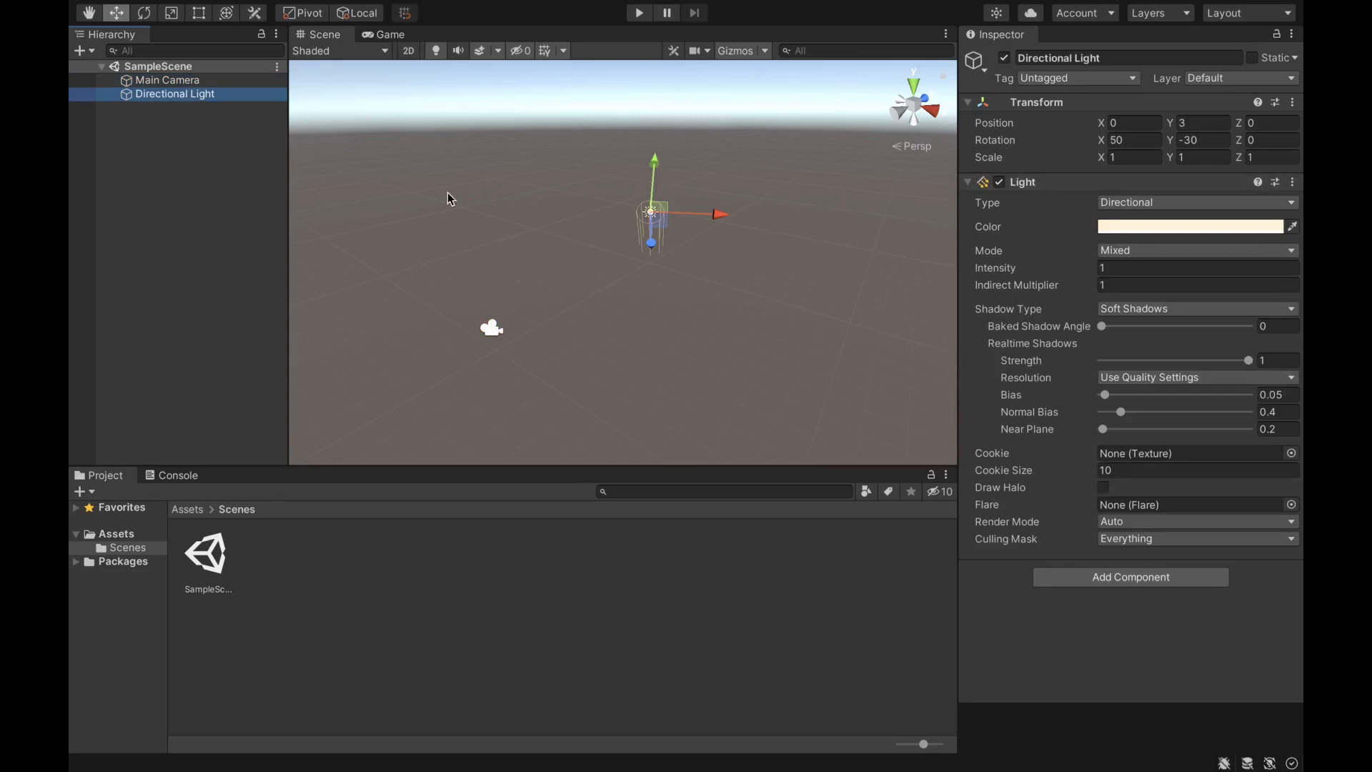
{"action": "mouse_move", "coordinate": [1001, 45]}
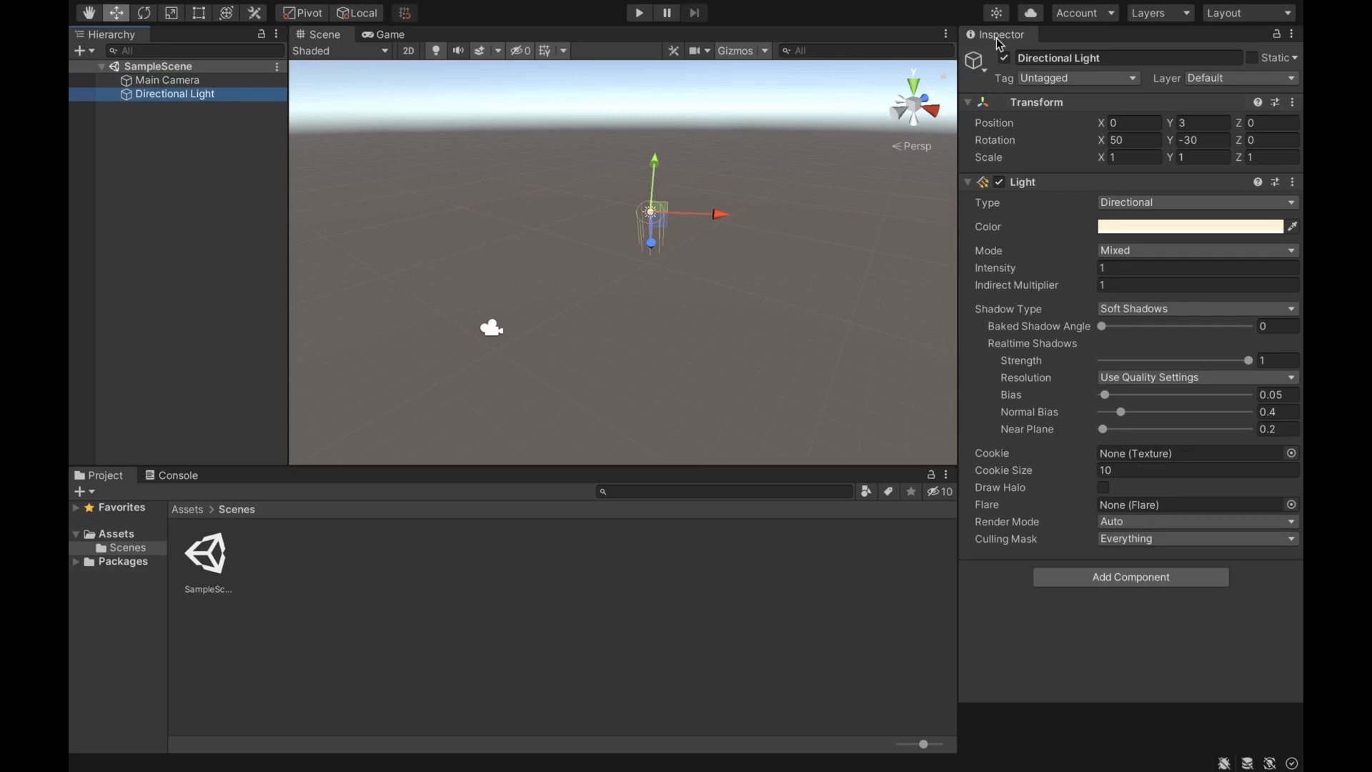
{"action": "mouse_move", "coordinate": [535, 395]}
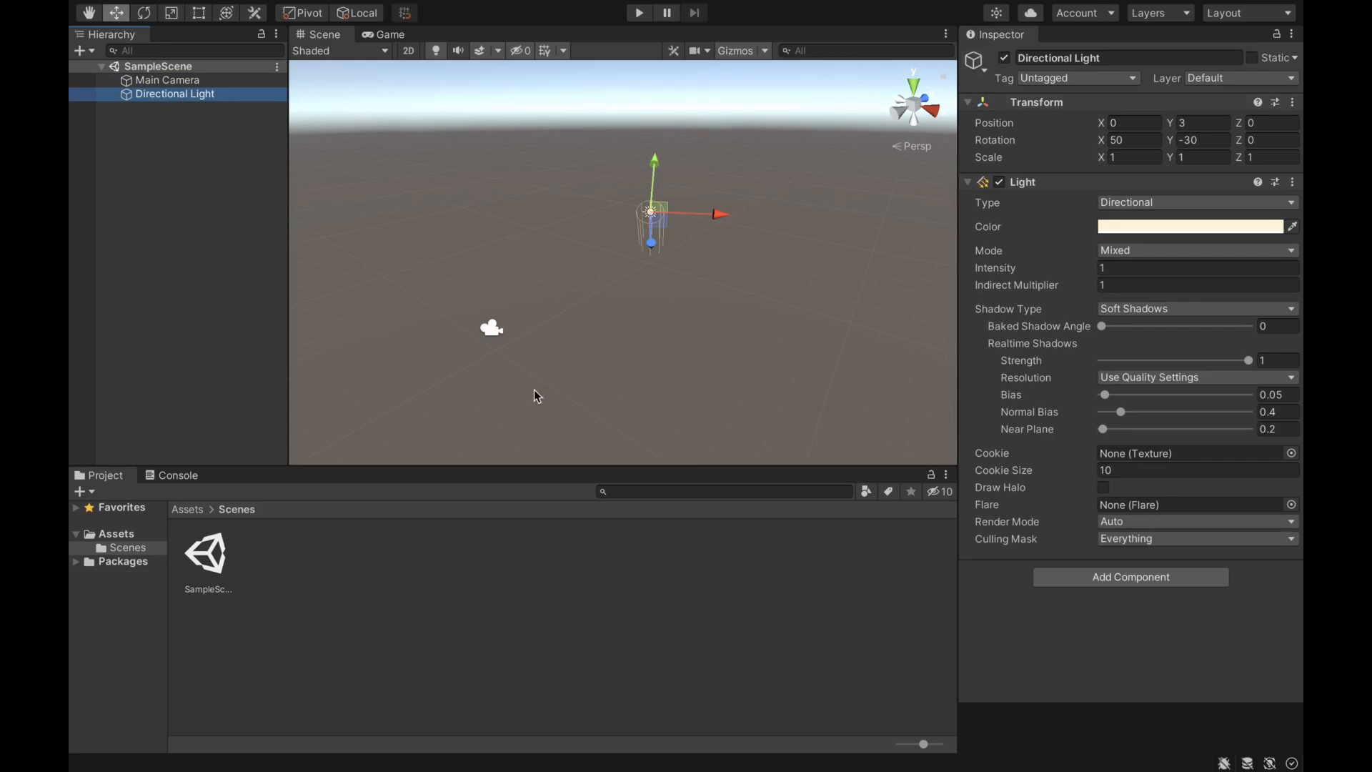
{"action": "mouse_move", "coordinate": [111, 481]}
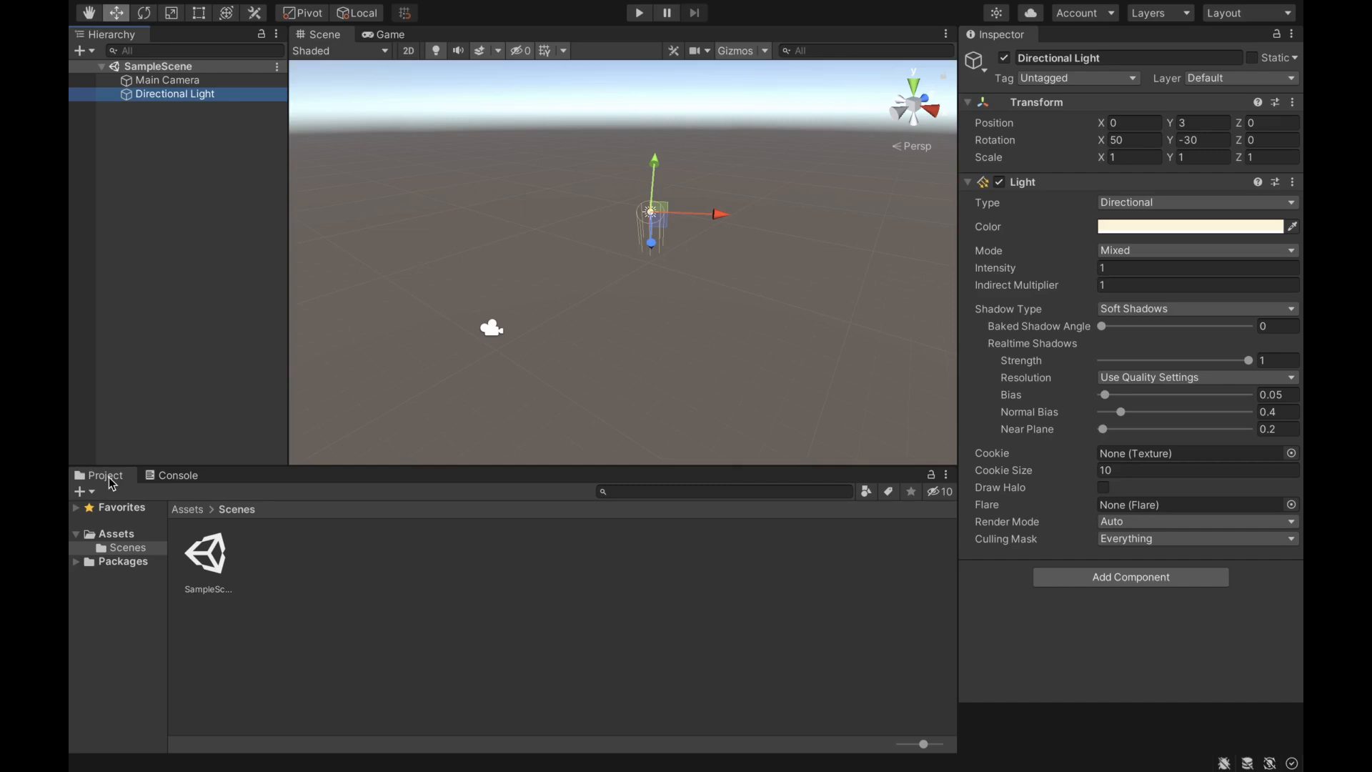
In Assets/Scenes, rename SampleScene to MainScene
{"action": "left_click", "coordinate": [116, 534]}
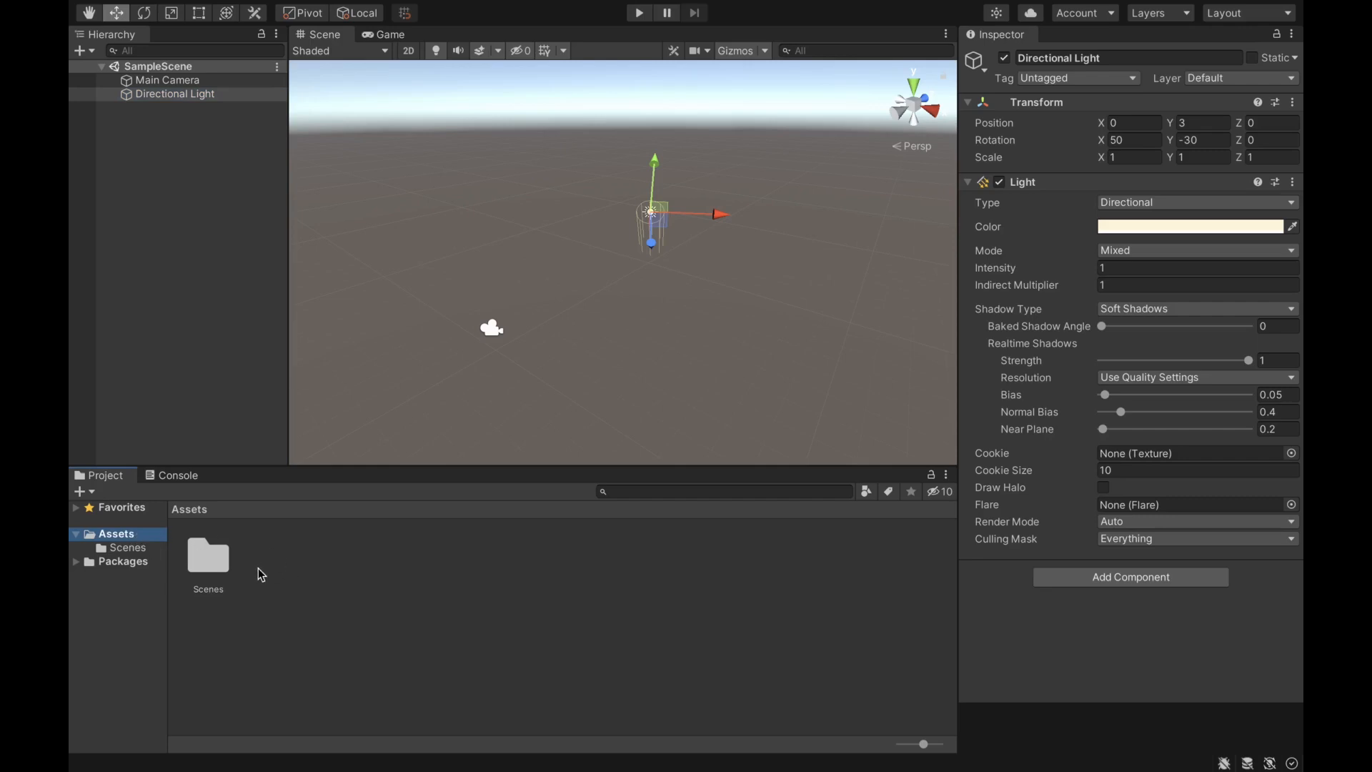
{"action": "mouse_move", "coordinate": [153, 558]}
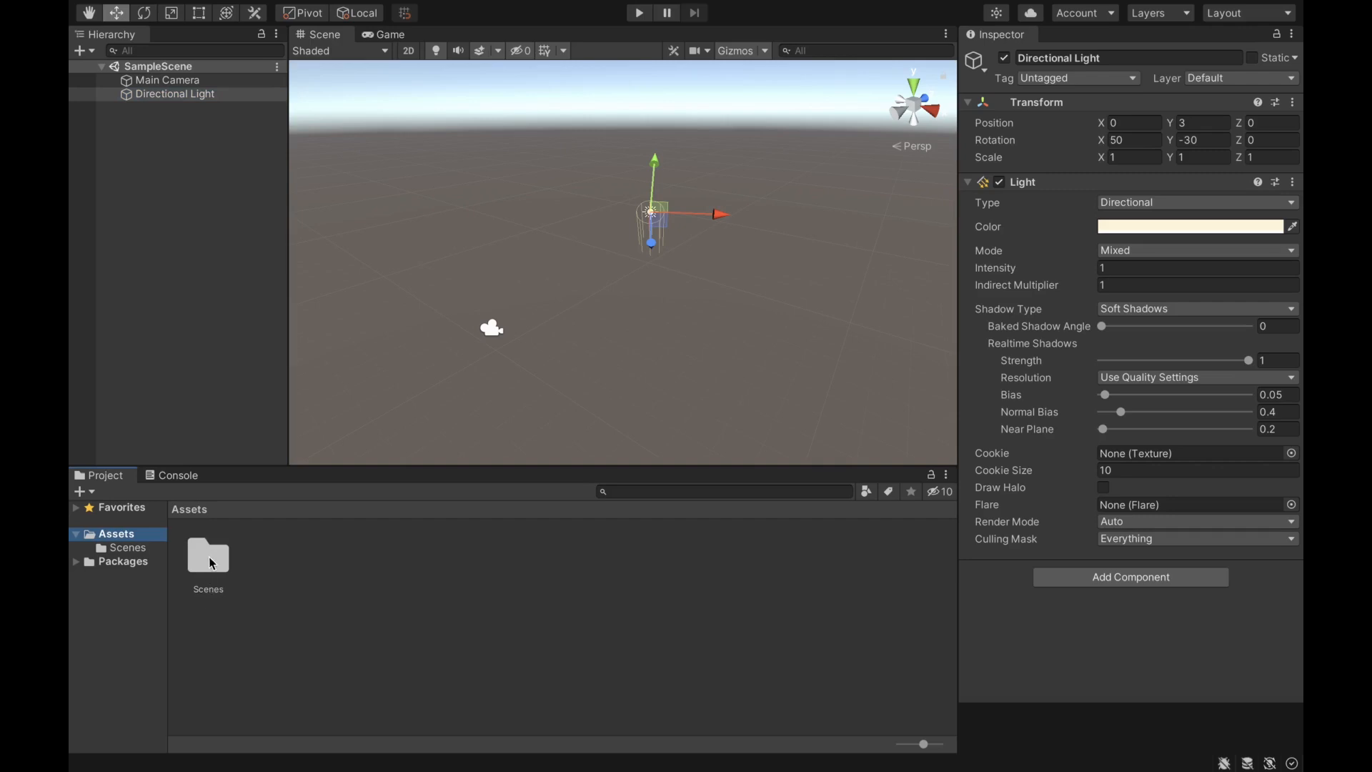
{"action": "double_click", "coordinate": [207, 558]}
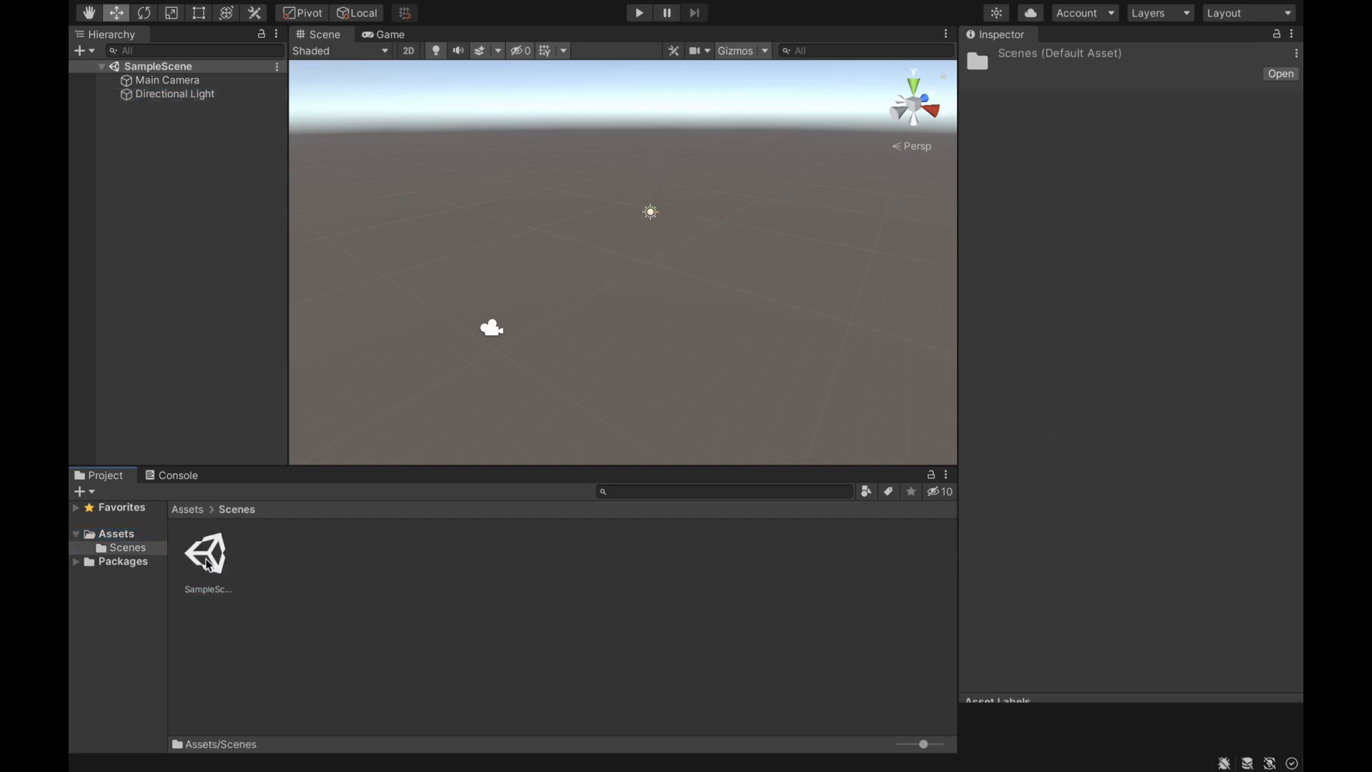
{"action": "left_click", "coordinate": [207, 556]}
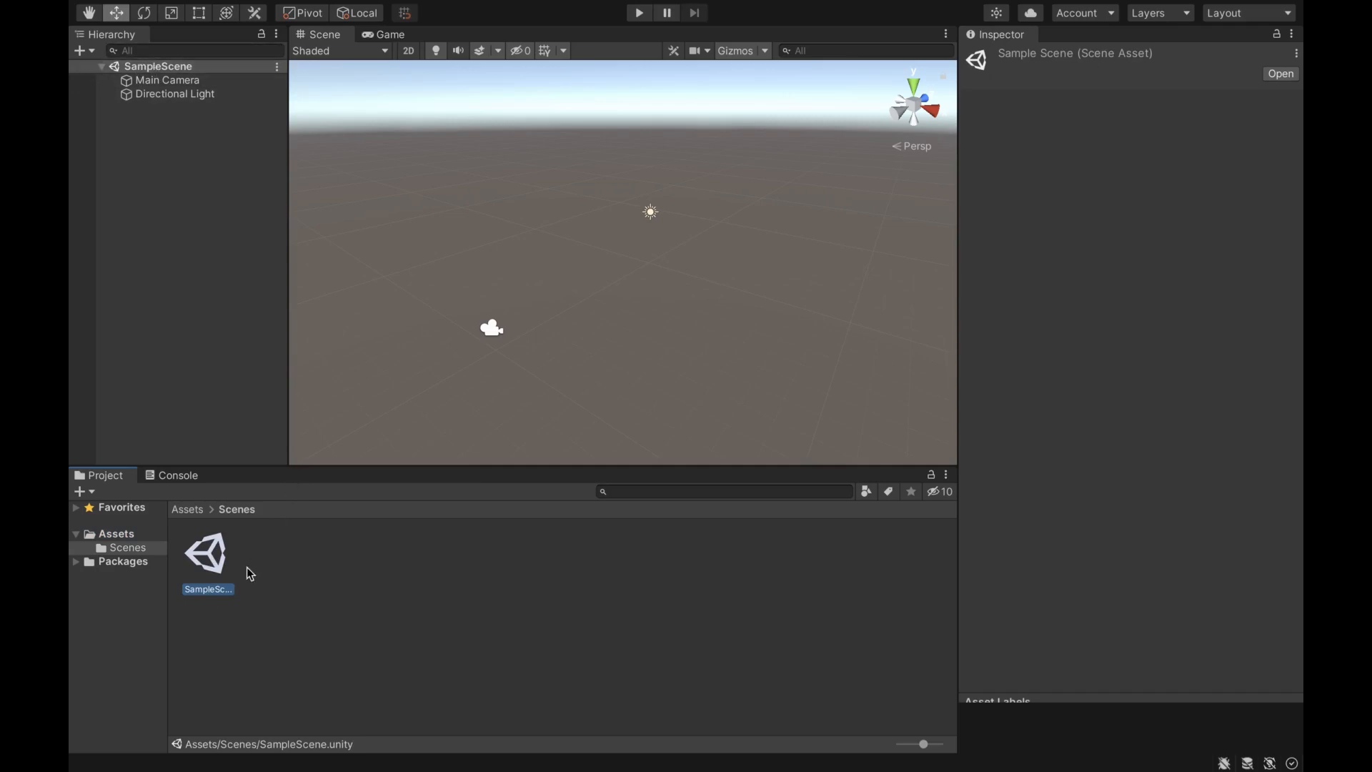
{"action": "type", "text": "MainScene"}
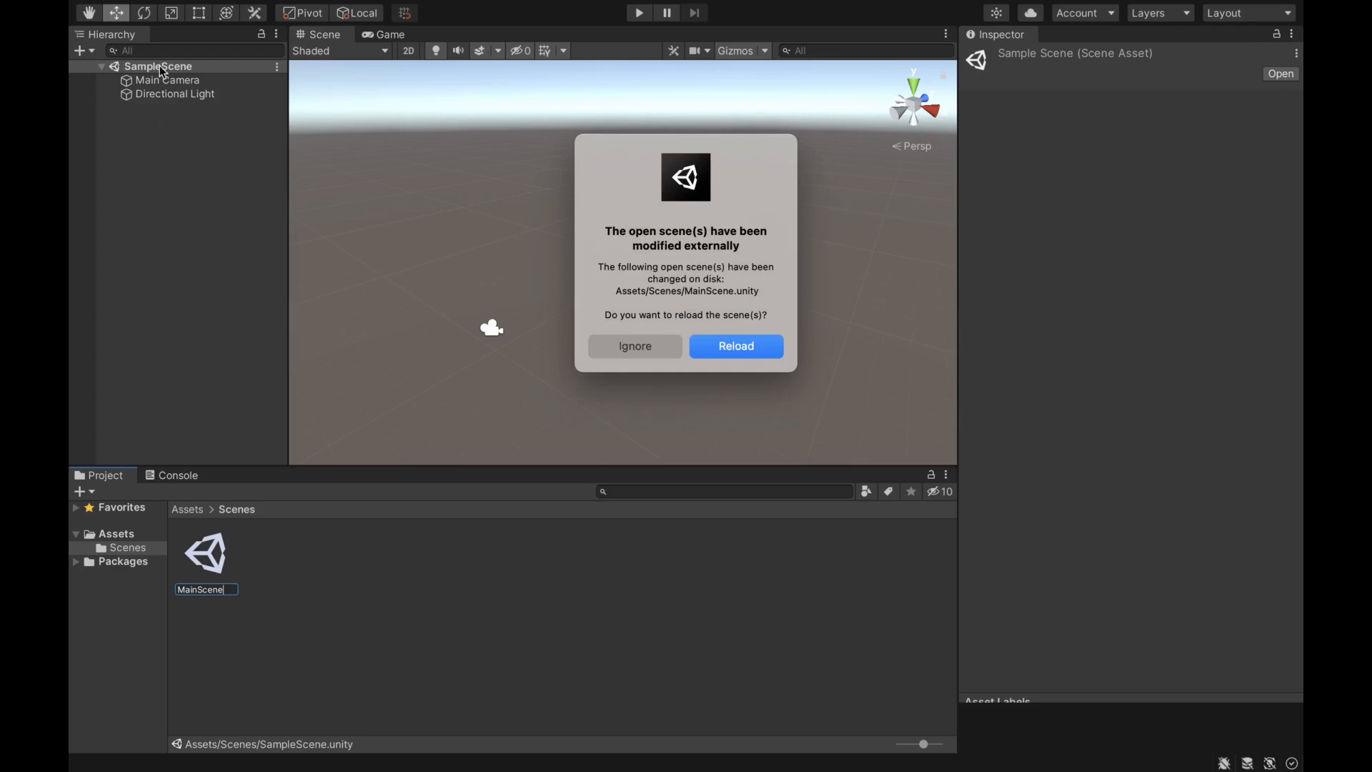
{"action": "mouse_move", "coordinate": [549, 257]}
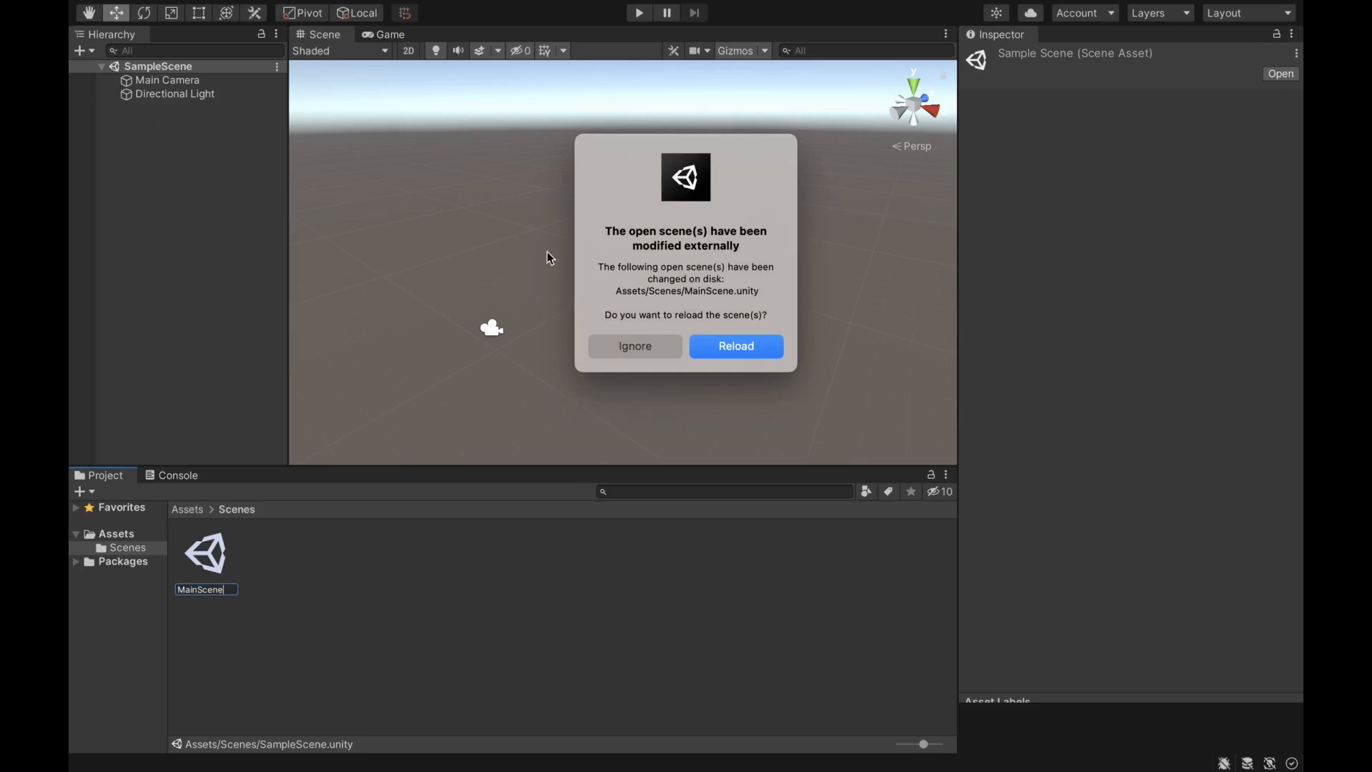
Reload the externally modified scene so MainScene is open, then deselect the asset
{"action": "left_click", "coordinate": [734, 346]}
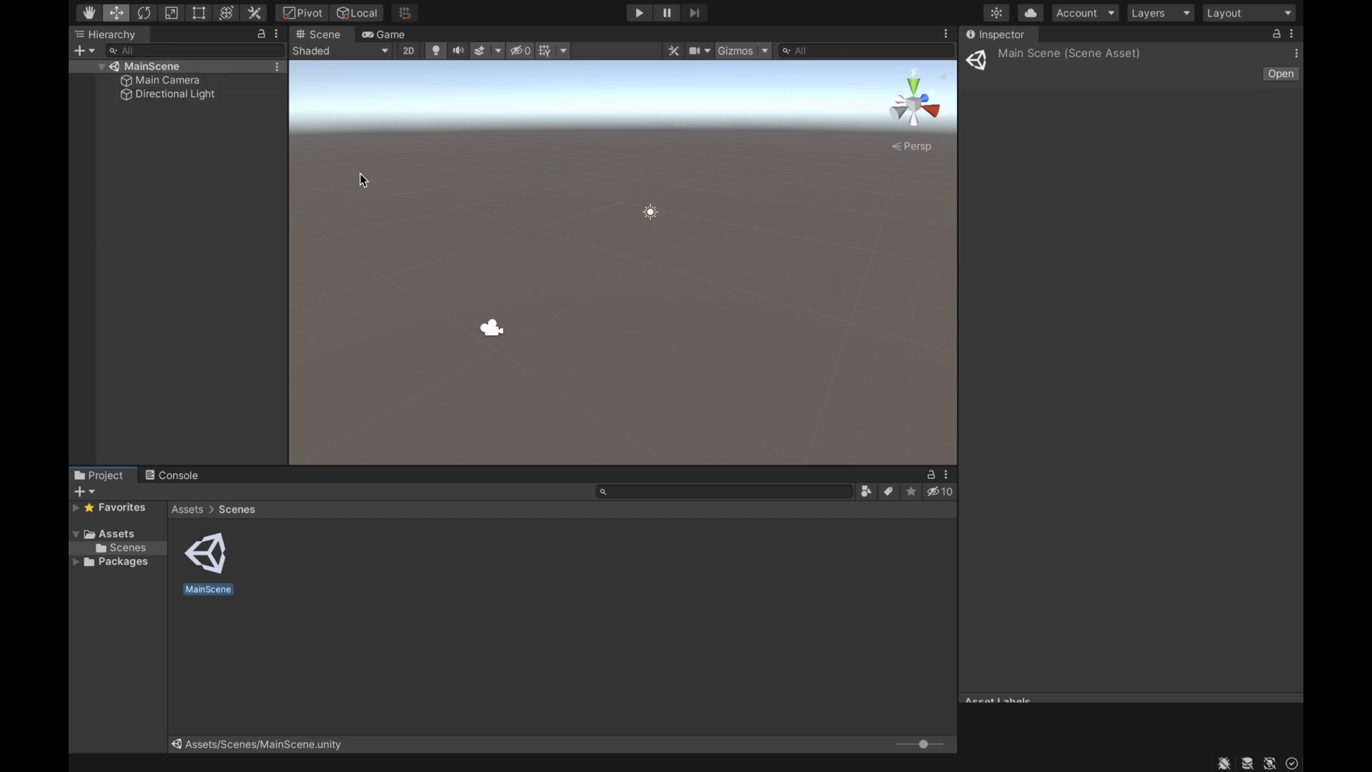
{"action": "left_click", "coordinate": [179, 286]}
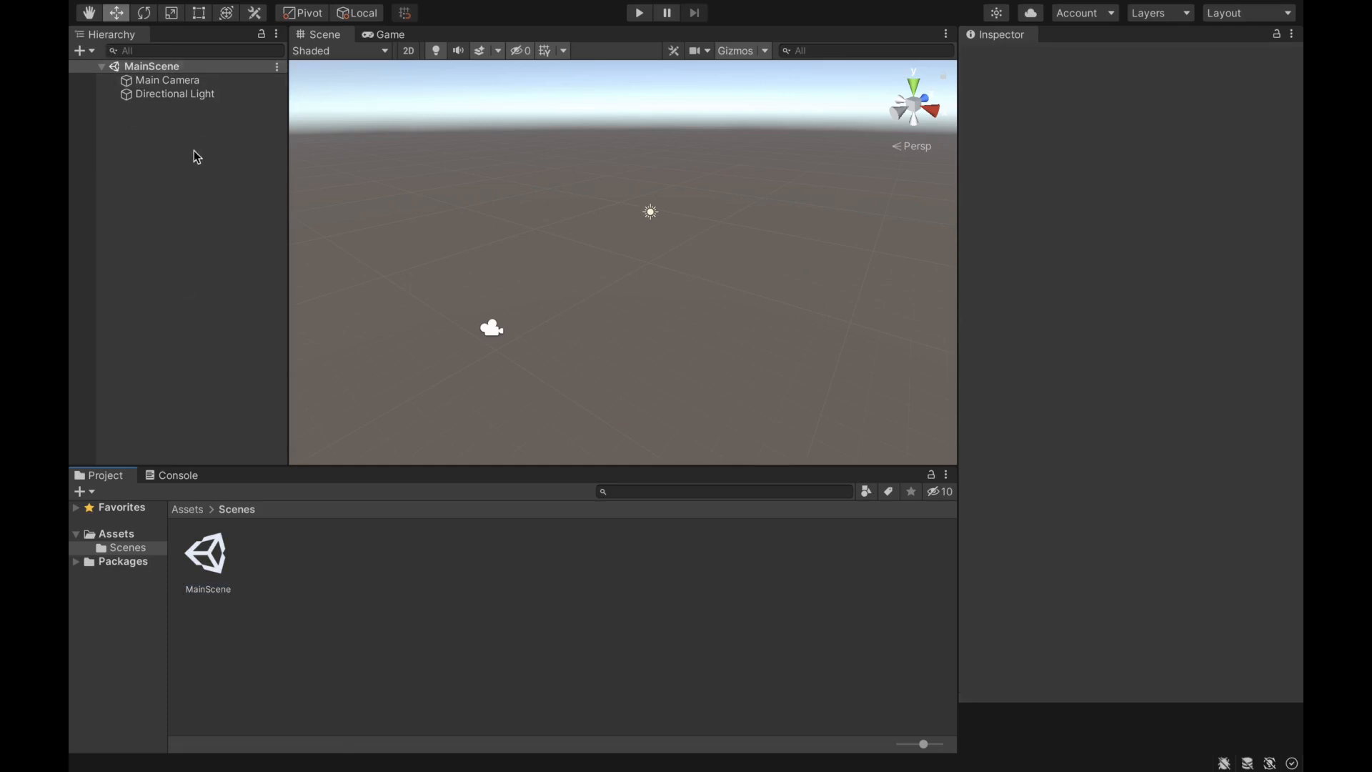
Add a 3D cube to the scene and rename it to MyCube
{"action": "right_click", "coordinate": [192, 153]}
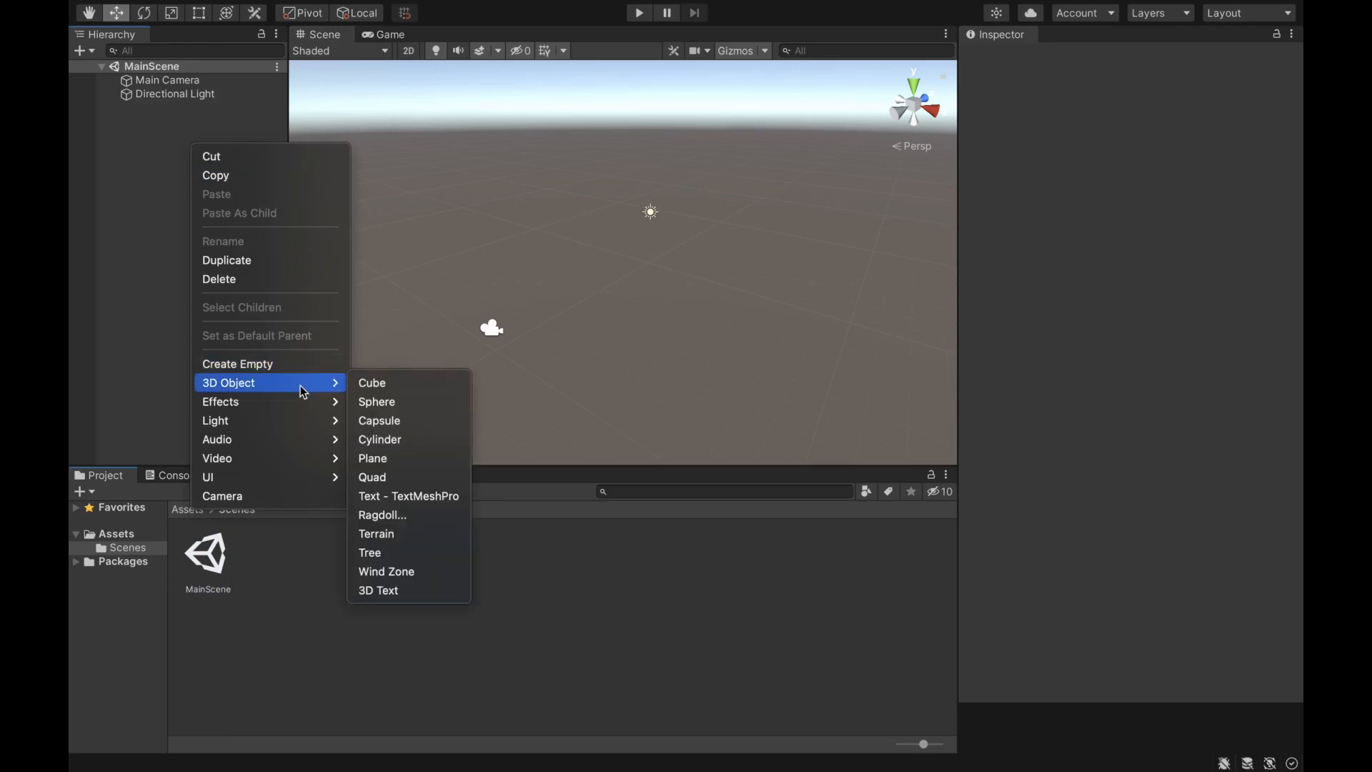
{"action": "mouse_move", "coordinate": [371, 382]}
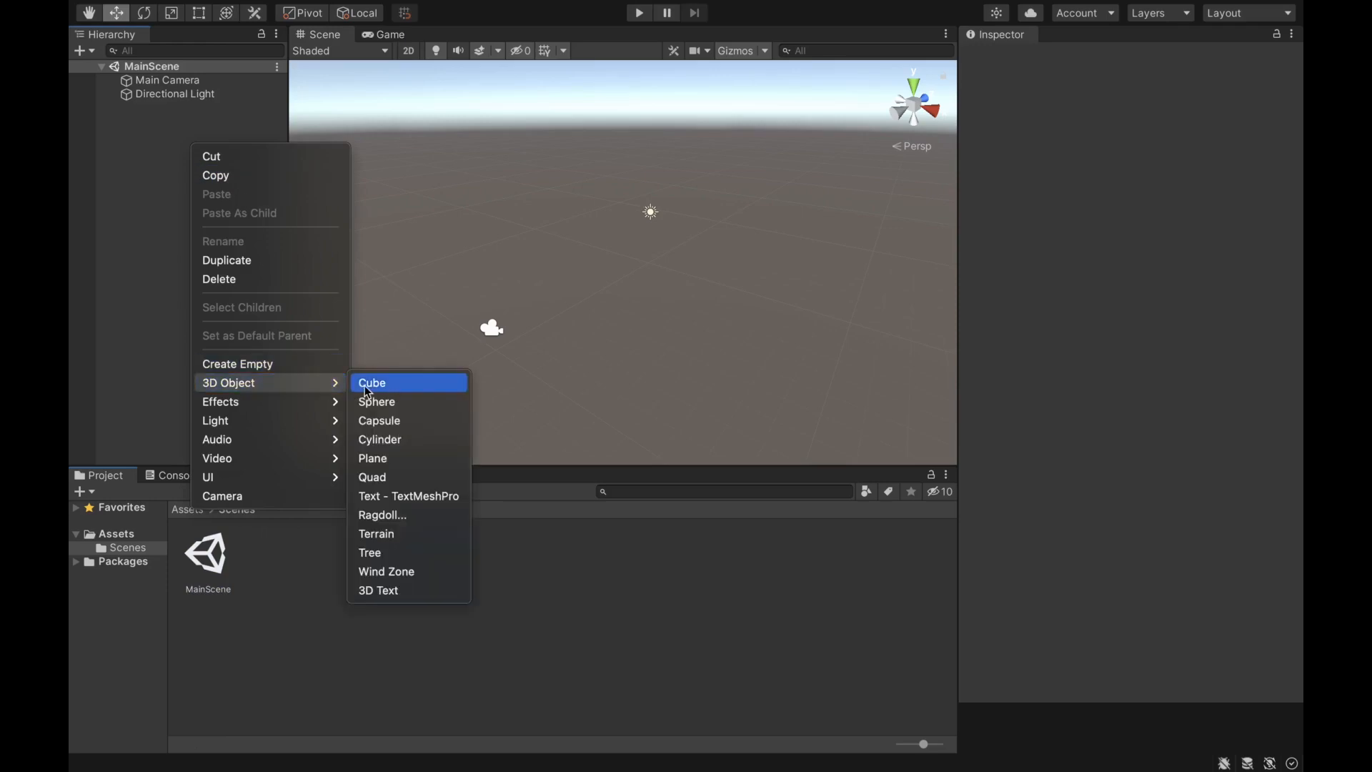
{"action": "mouse_move", "coordinate": [392, 390]}
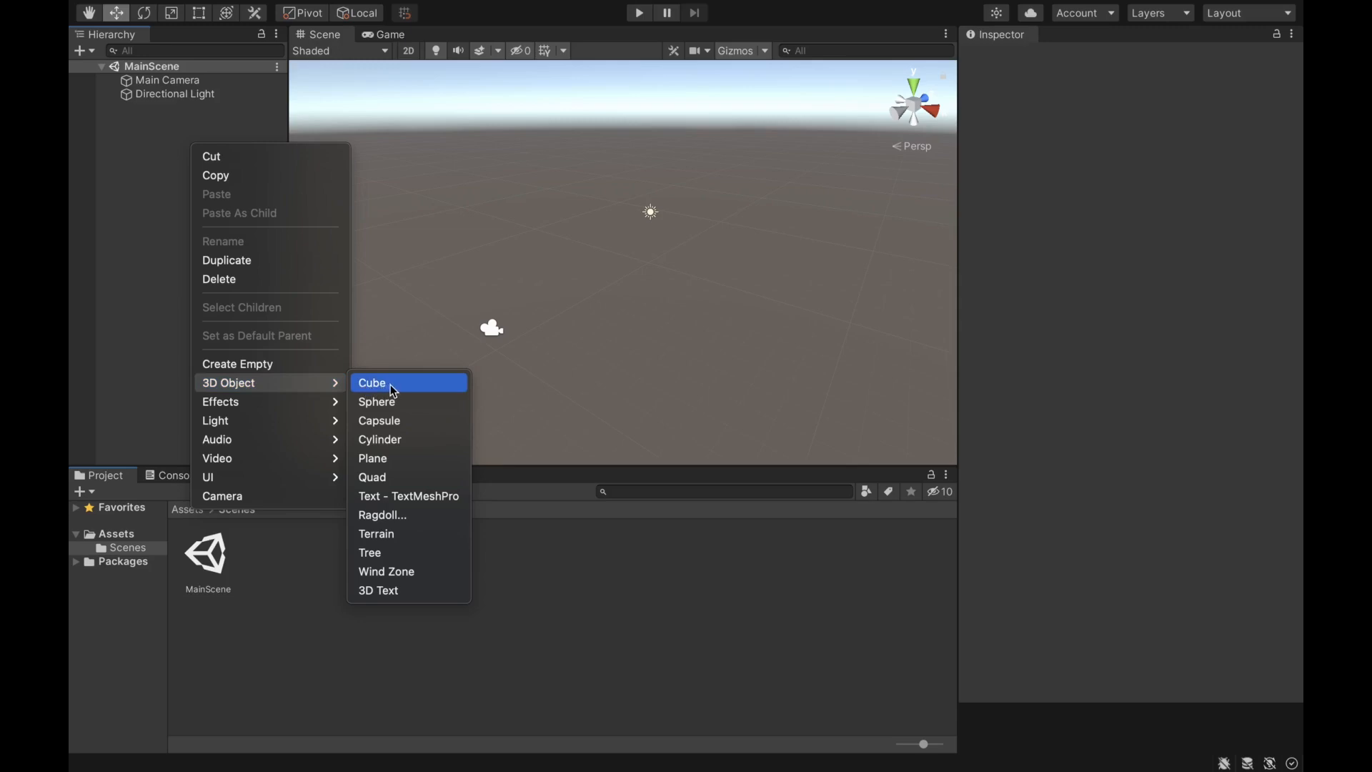
{"action": "left_click", "coordinate": [371, 383]}
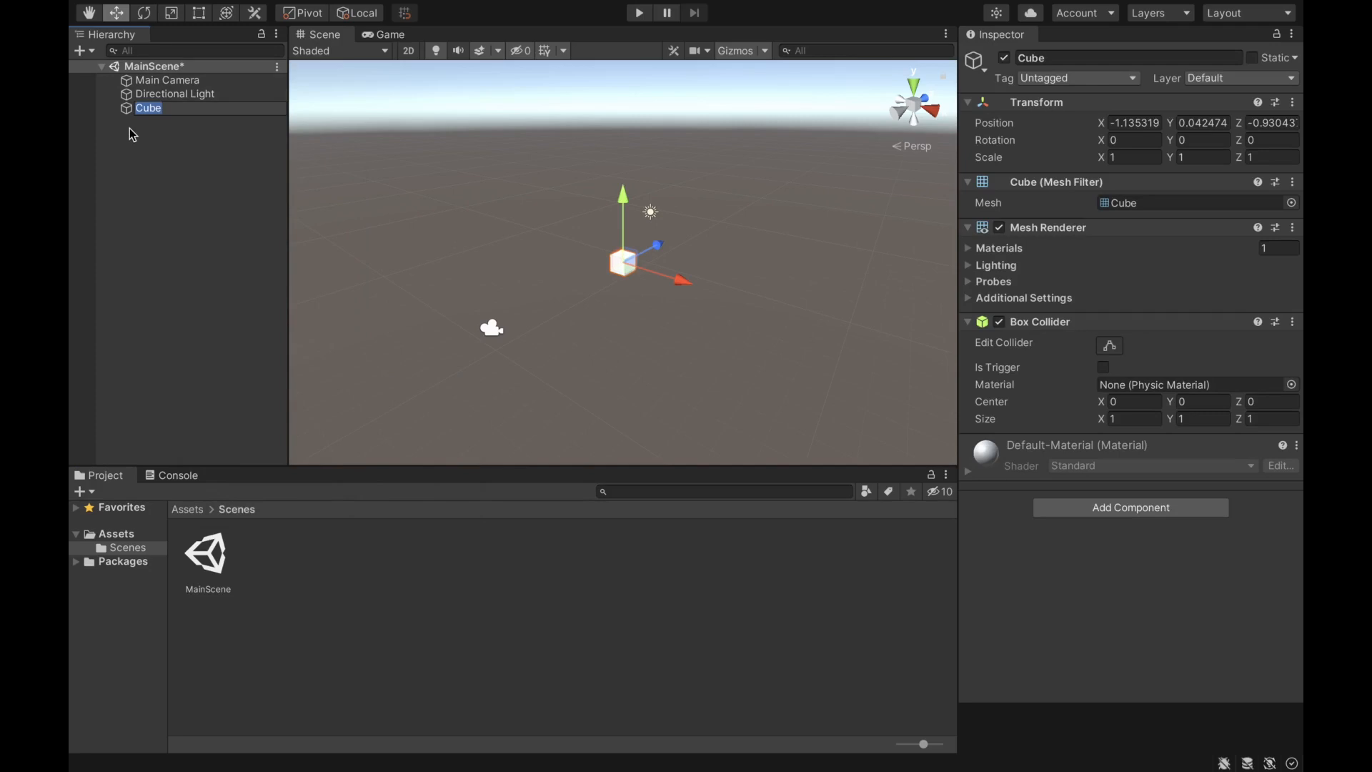
{"action": "left_click", "coordinate": [149, 108]}
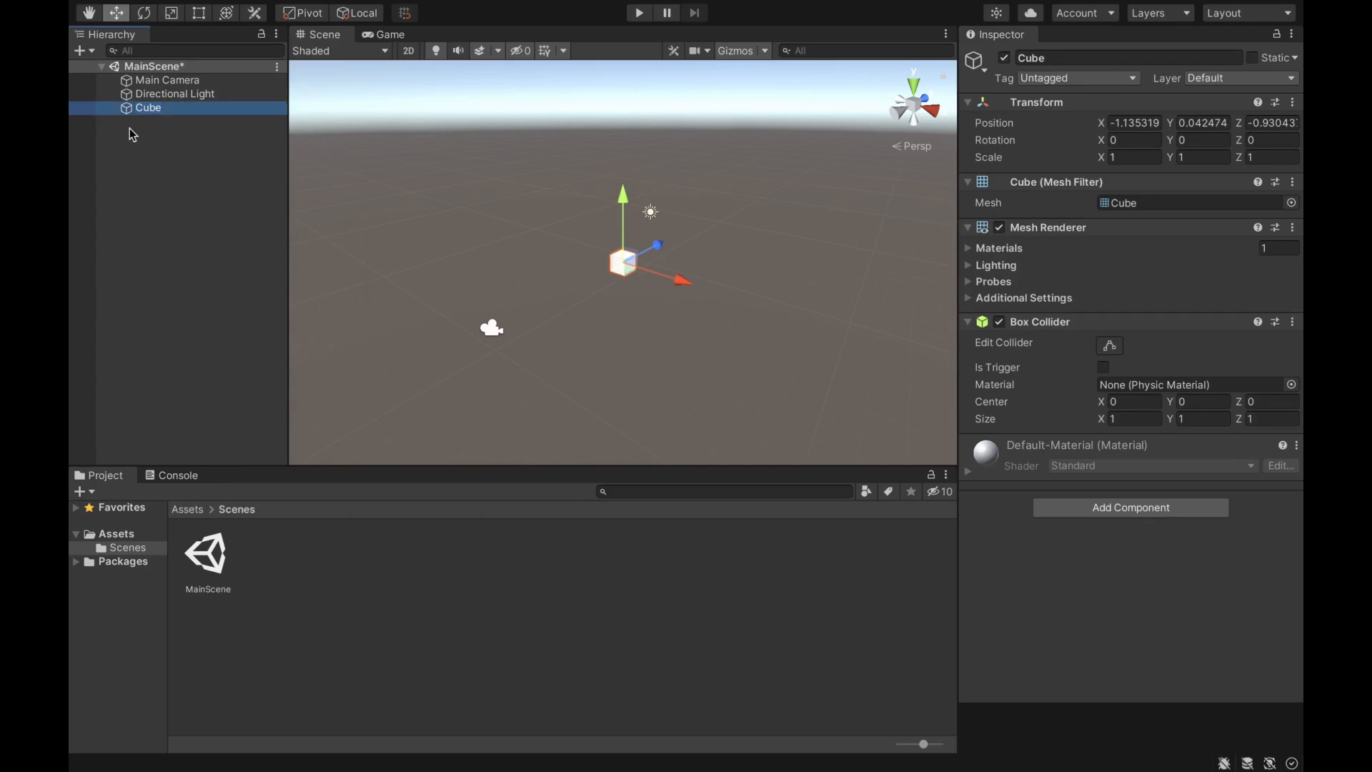
{"action": "mouse_move", "coordinate": [136, 133]}
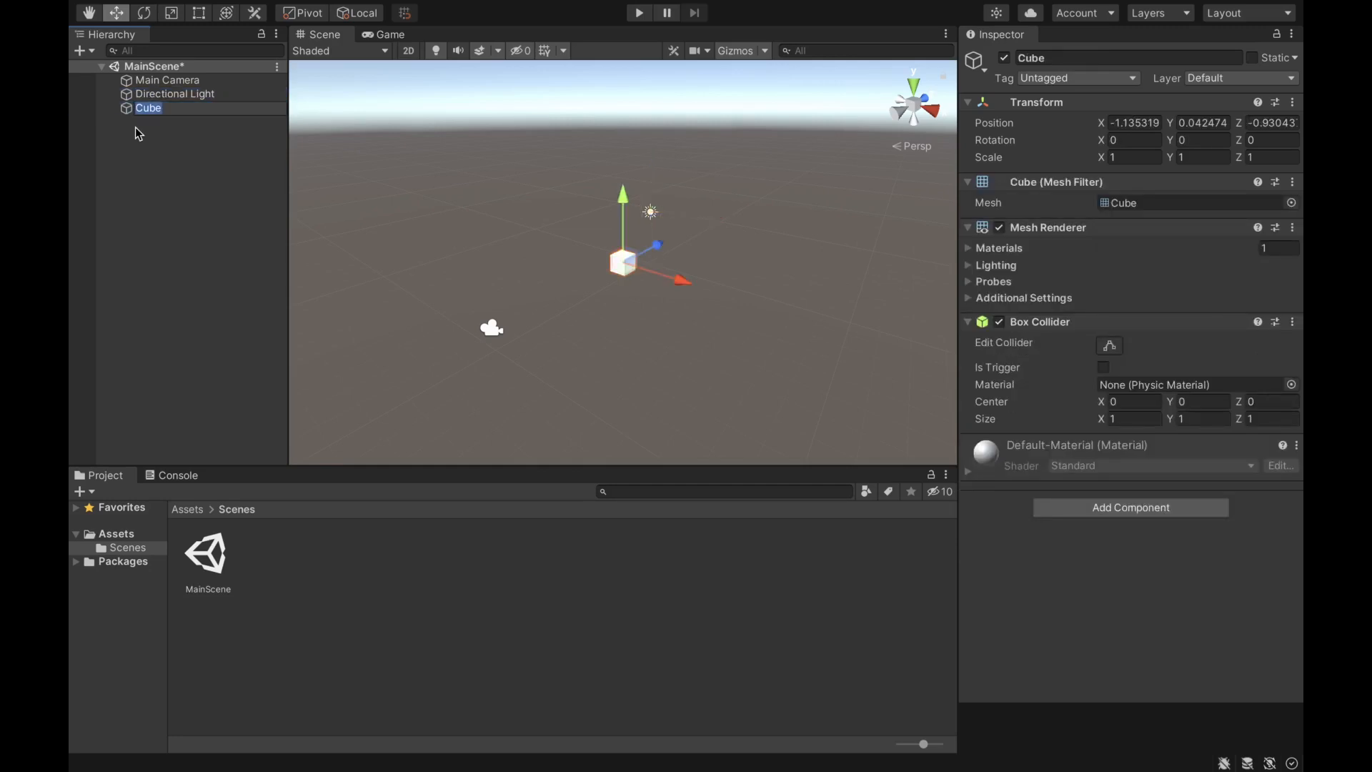
{"action": "type", "text": "MyCy"}
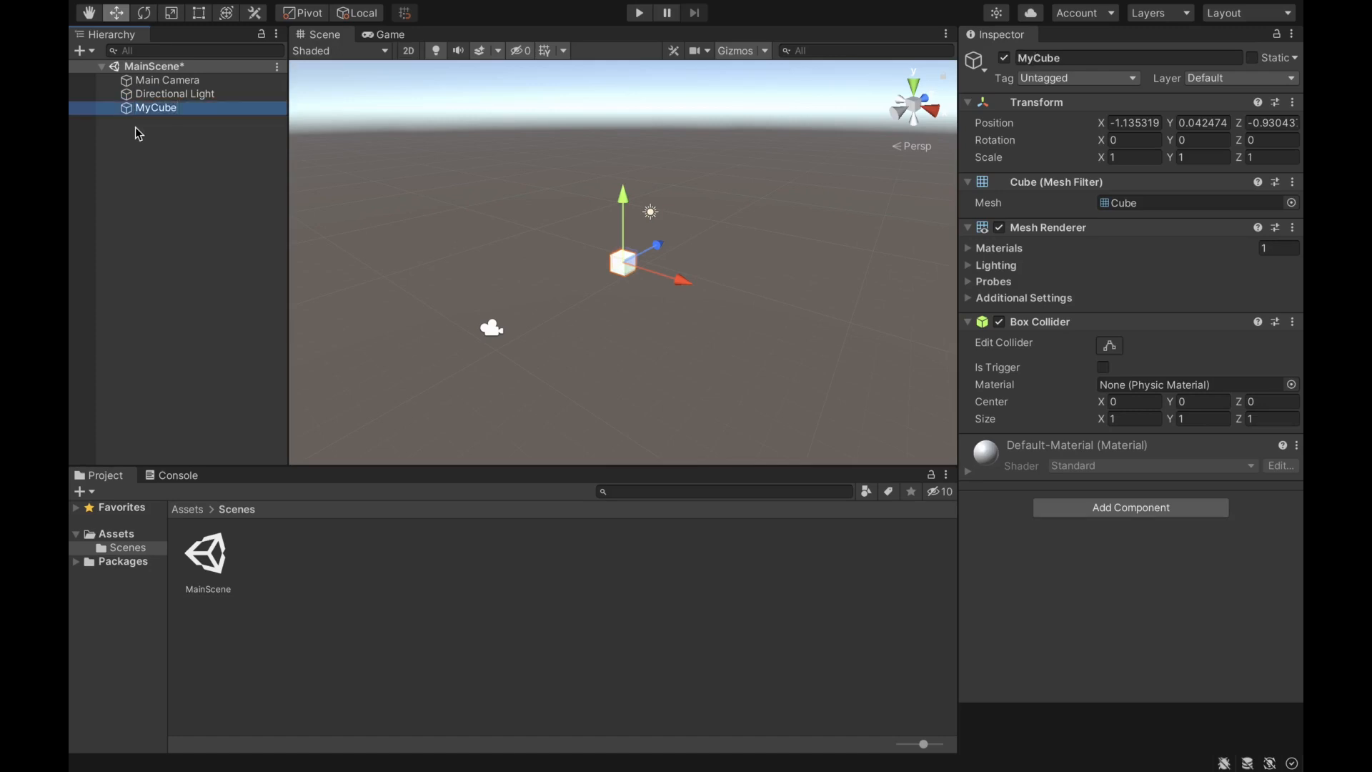
{"action": "left_click", "coordinate": [251, 234]}
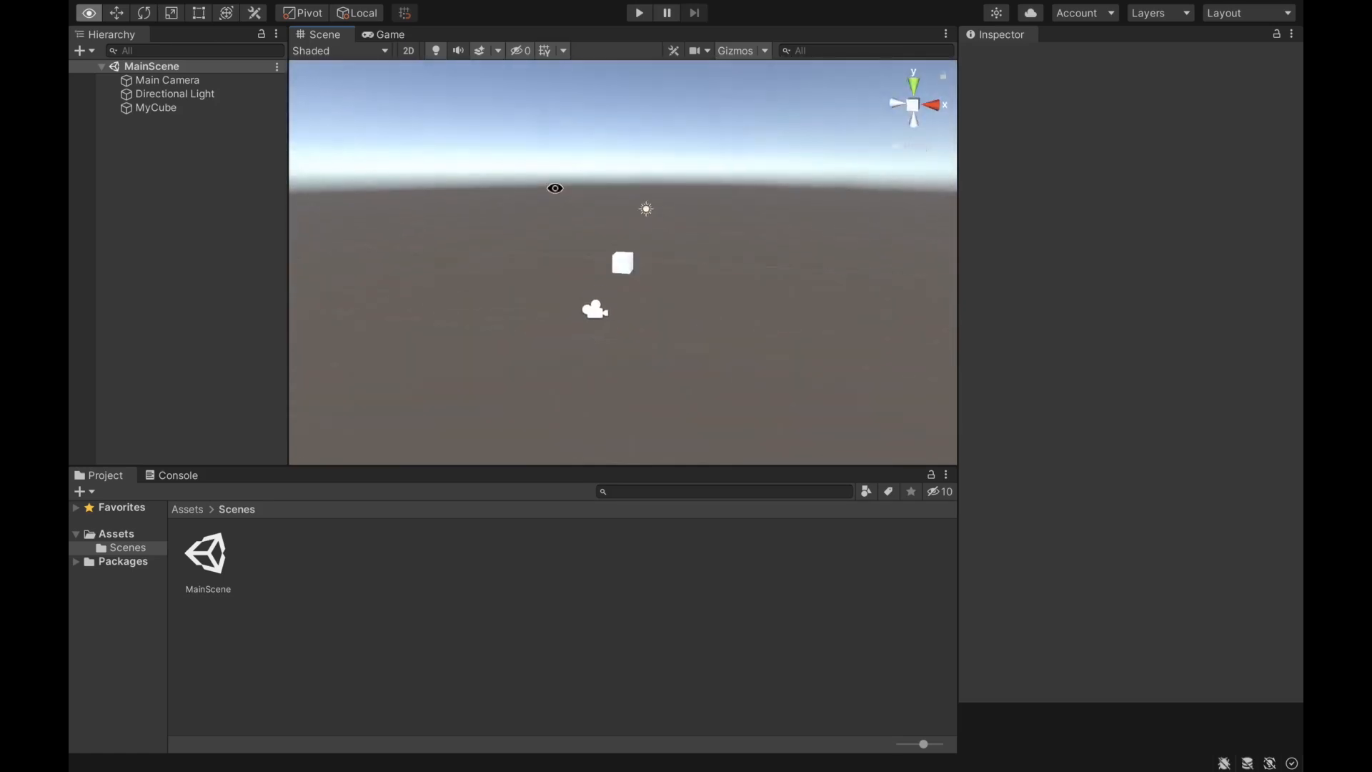
{"action": "left_click", "coordinate": [167, 79]}
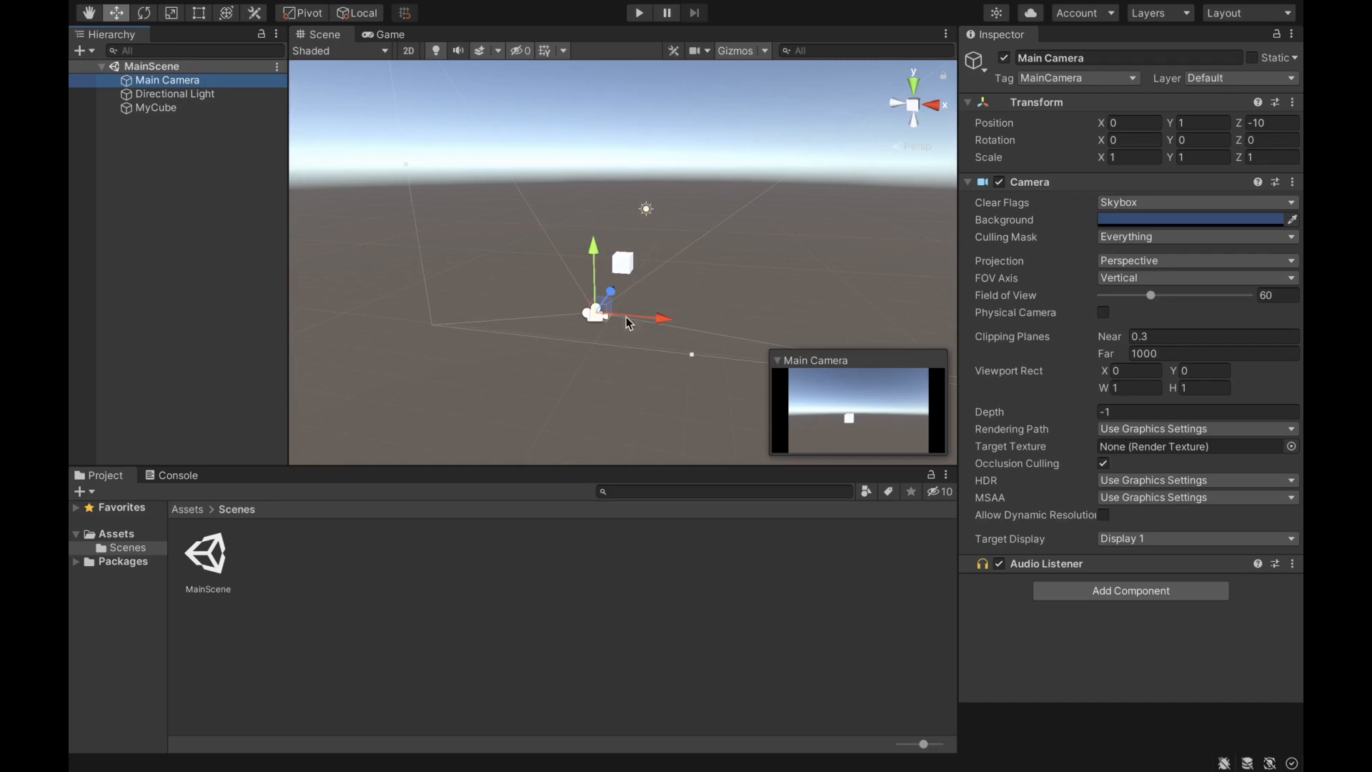
{"action": "mouse_move", "coordinate": [904, 429]}
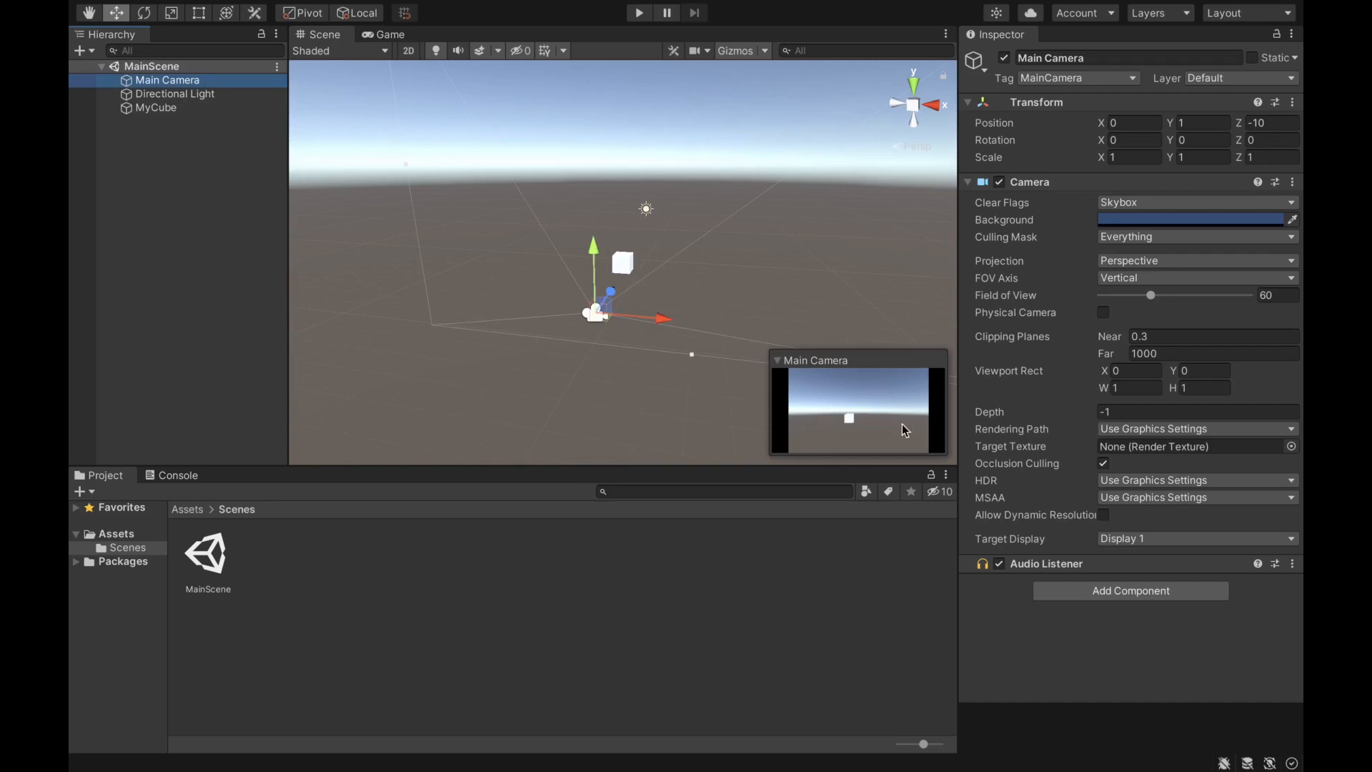
{"action": "left_click", "coordinate": [389, 35]}
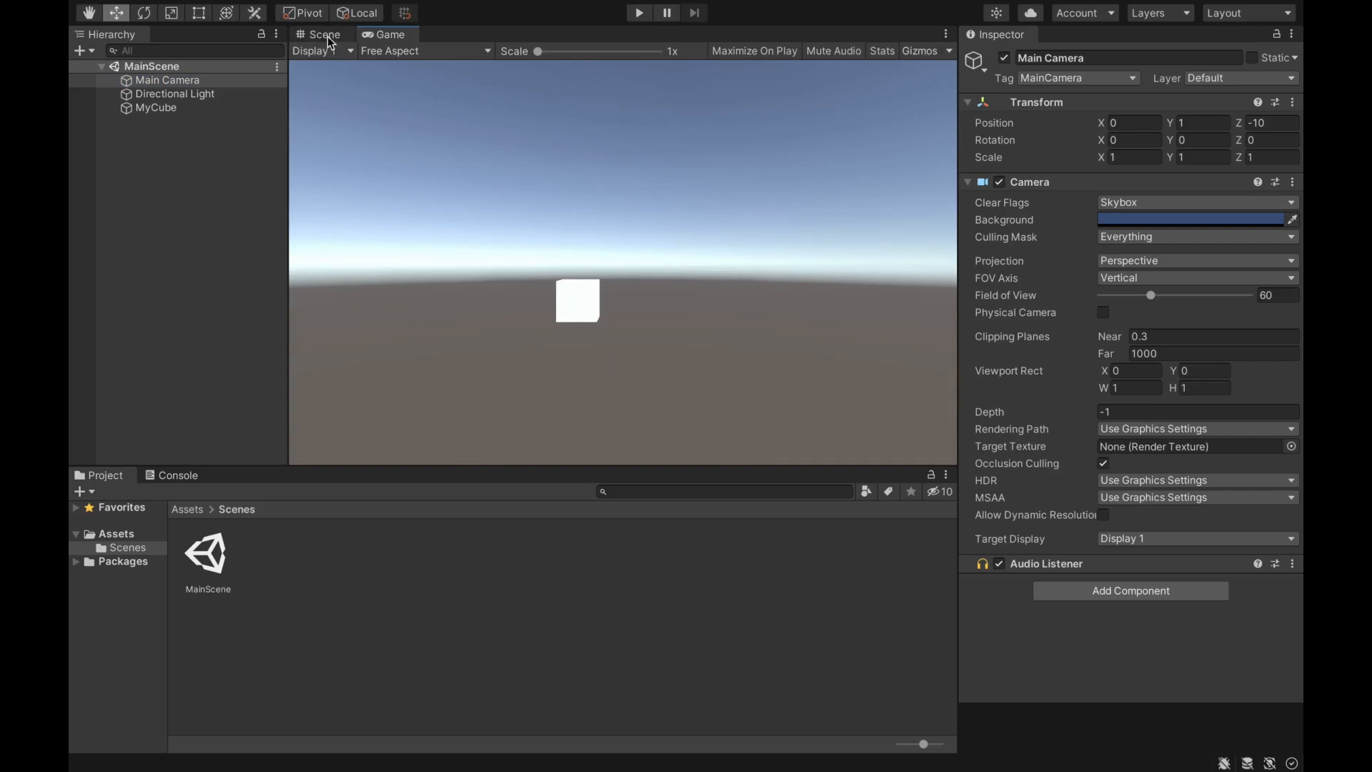
{"action": "left_click", "coordinate": [320, 35]}
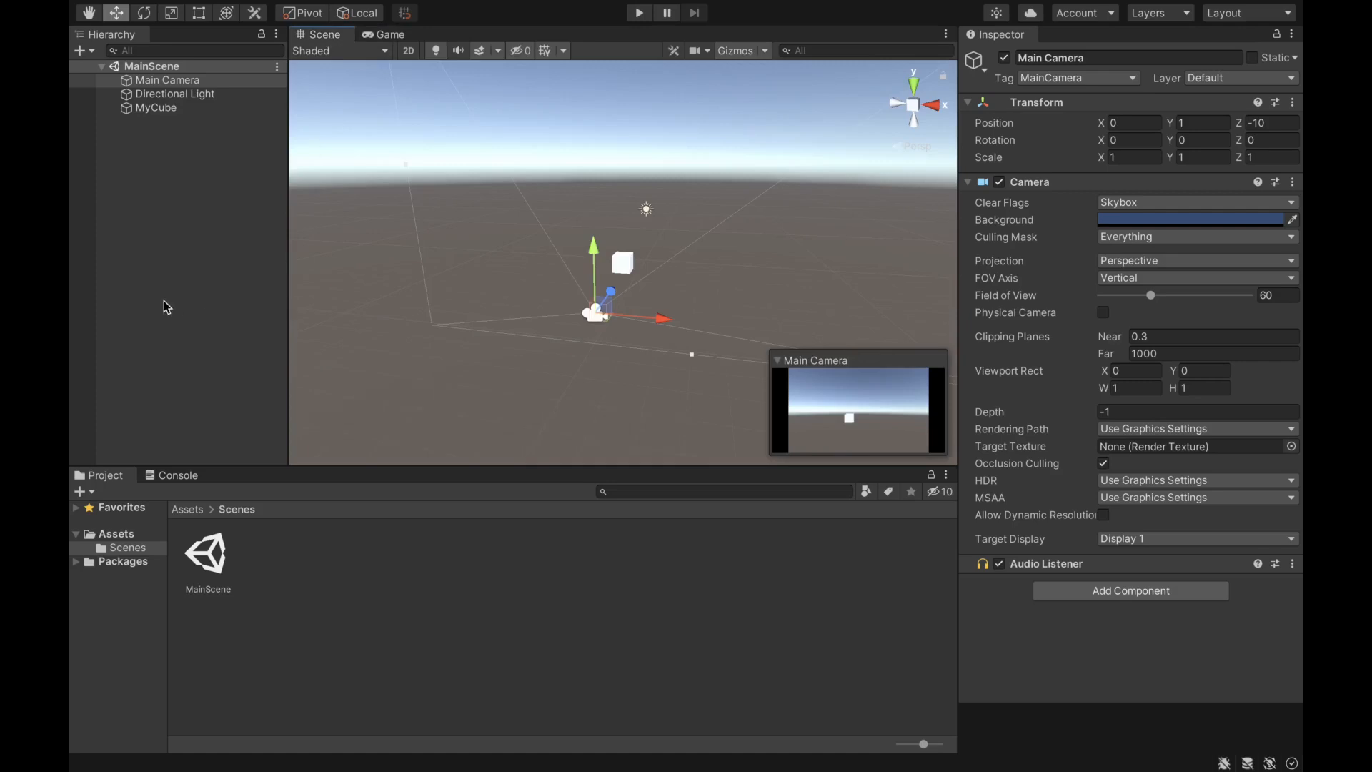